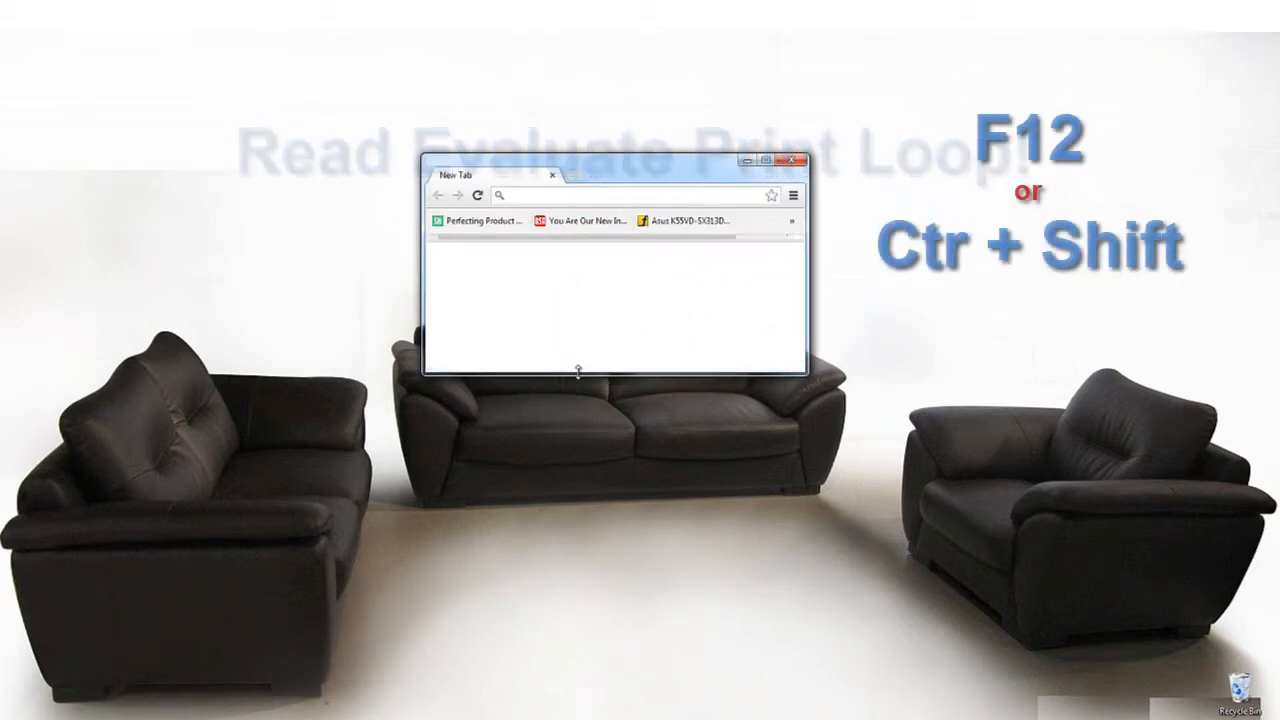
Step: Open Chrome Developer Tools on the Console panel with F12
key(F12)
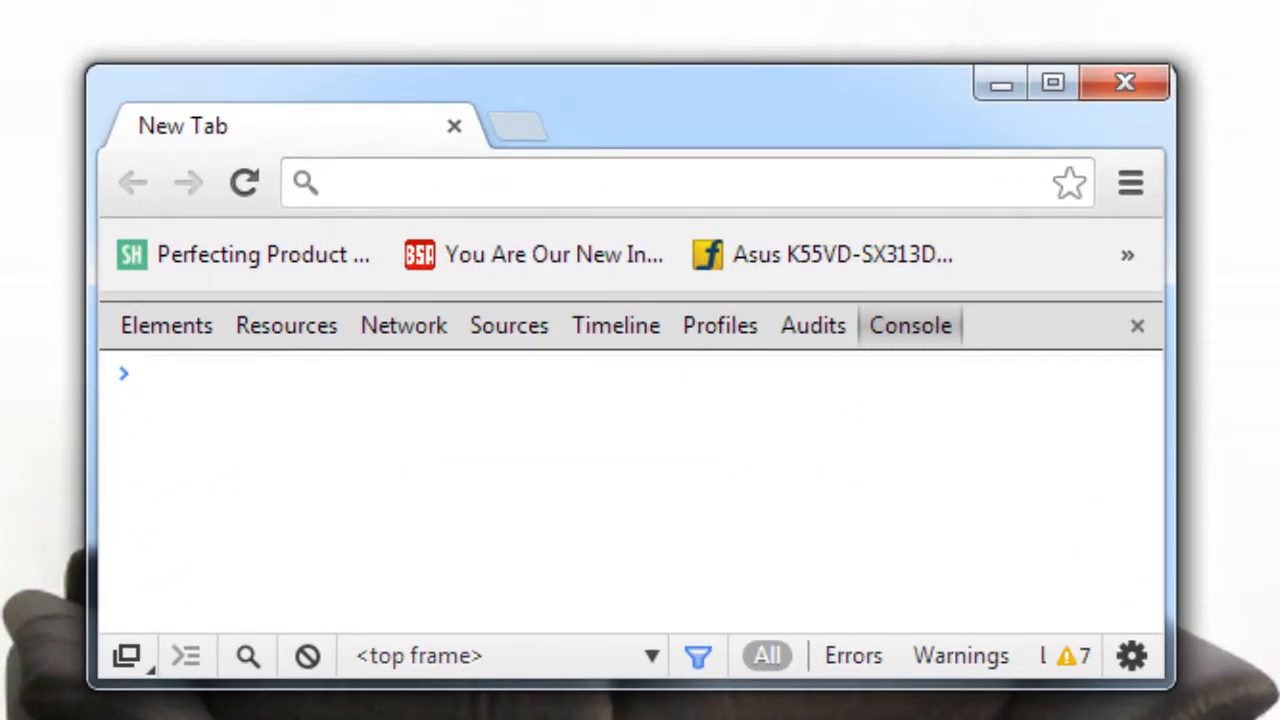
Step: Evaluate 1 + 1, var a = 10, a + 1, a, ++a and a string concatenation in the Console
text(1 + 1)
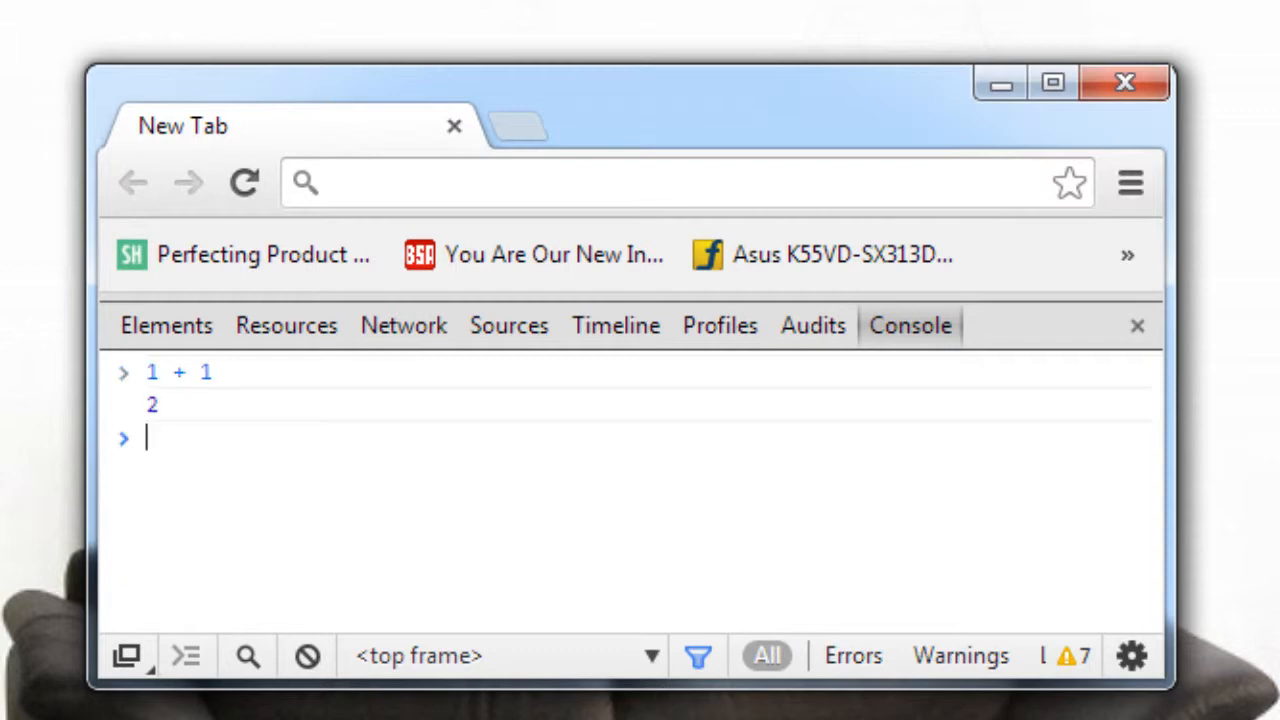
text(var)
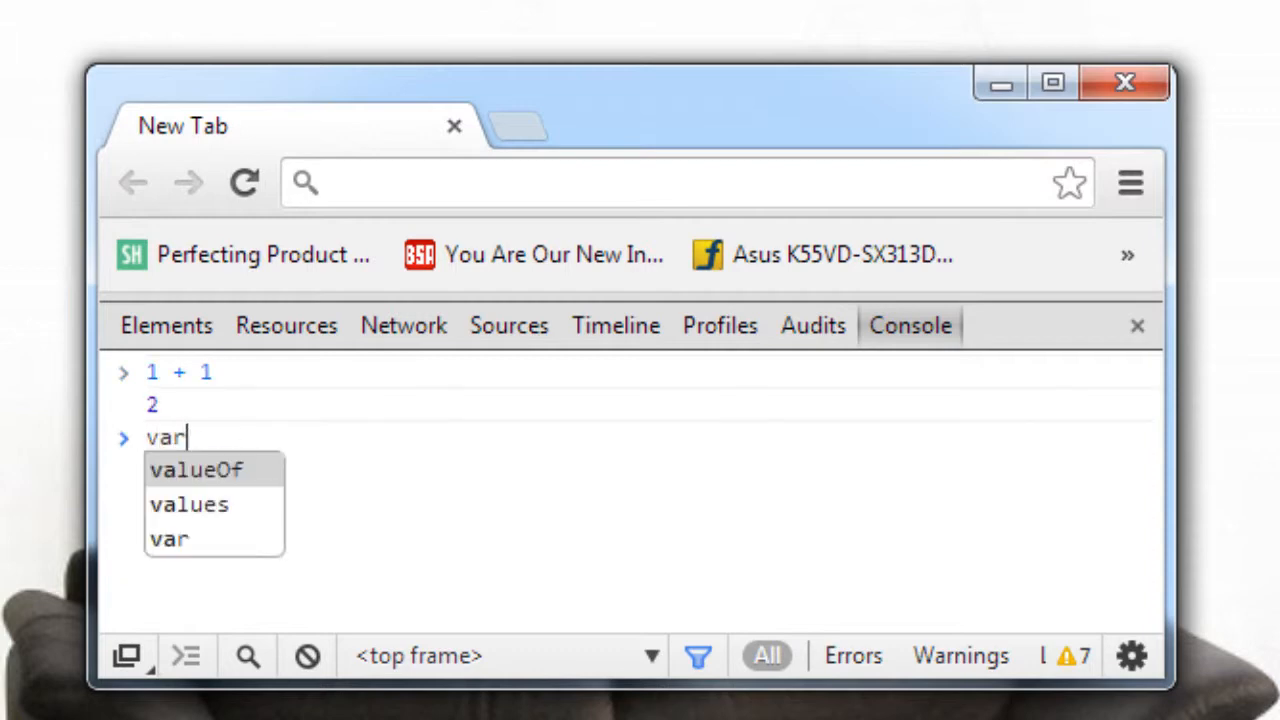
text(a = 10;)
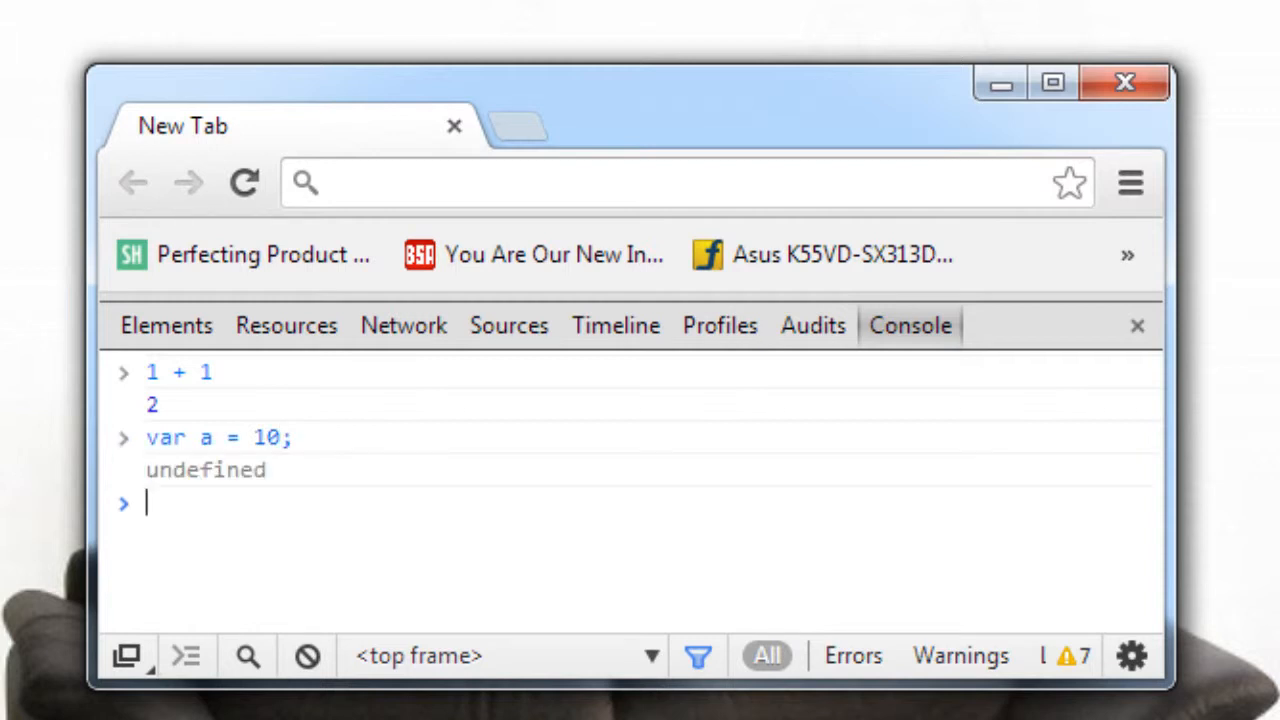
text(a)
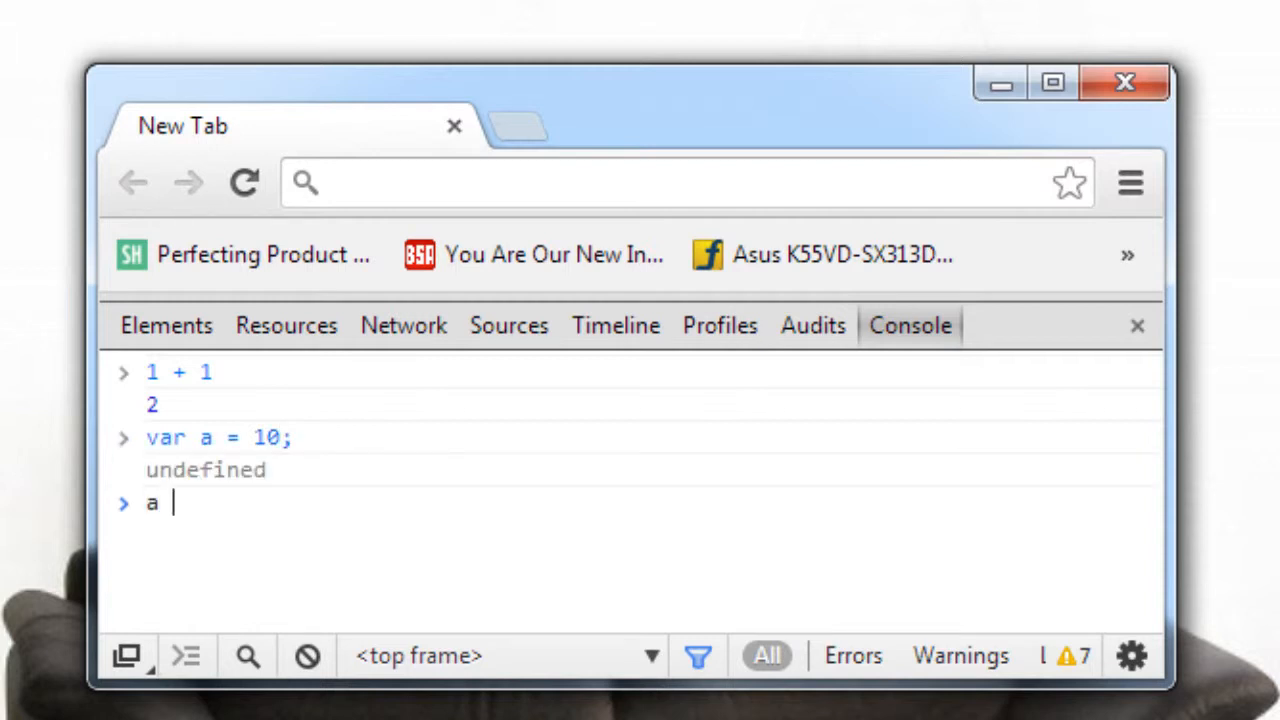
text(+ 1)
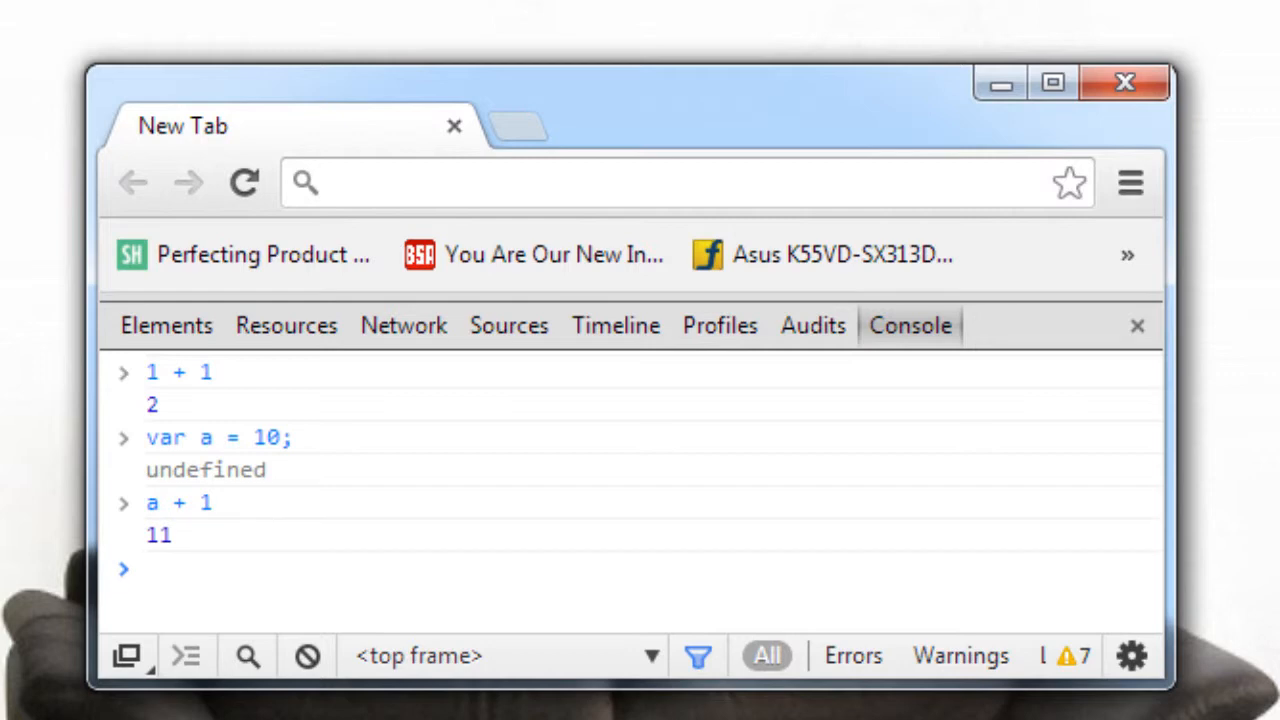
text(a)
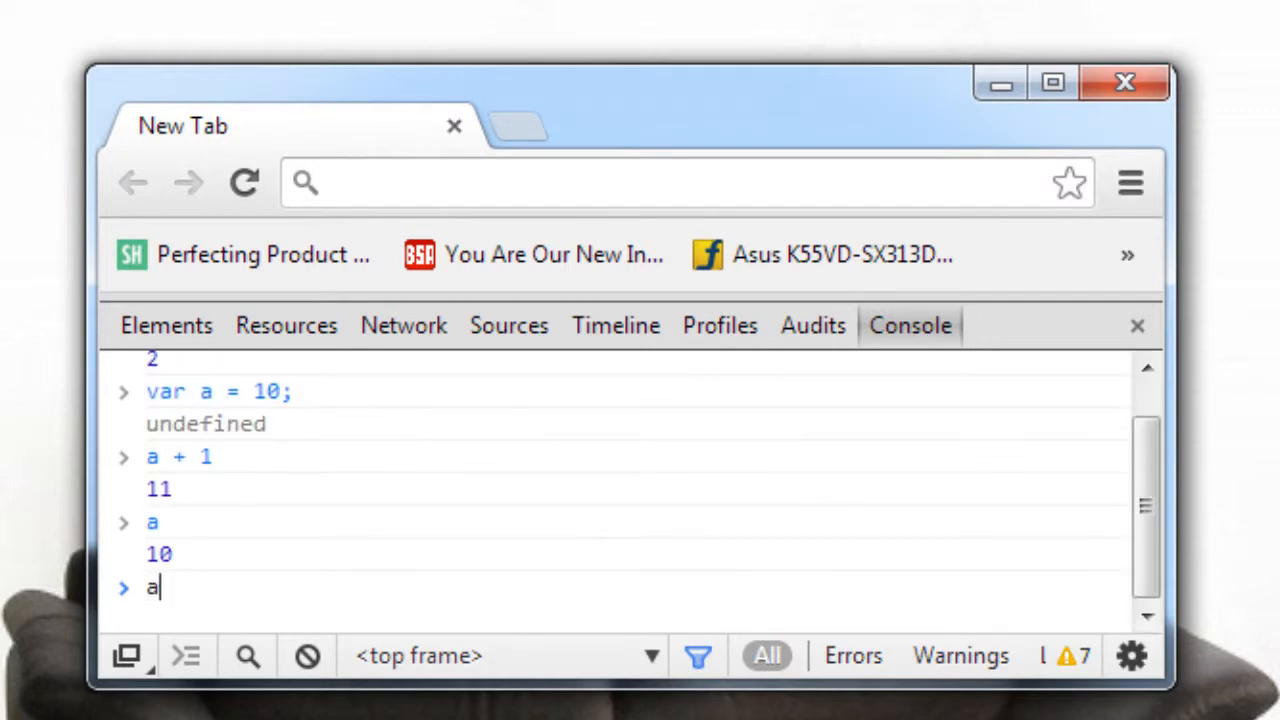
text(++)
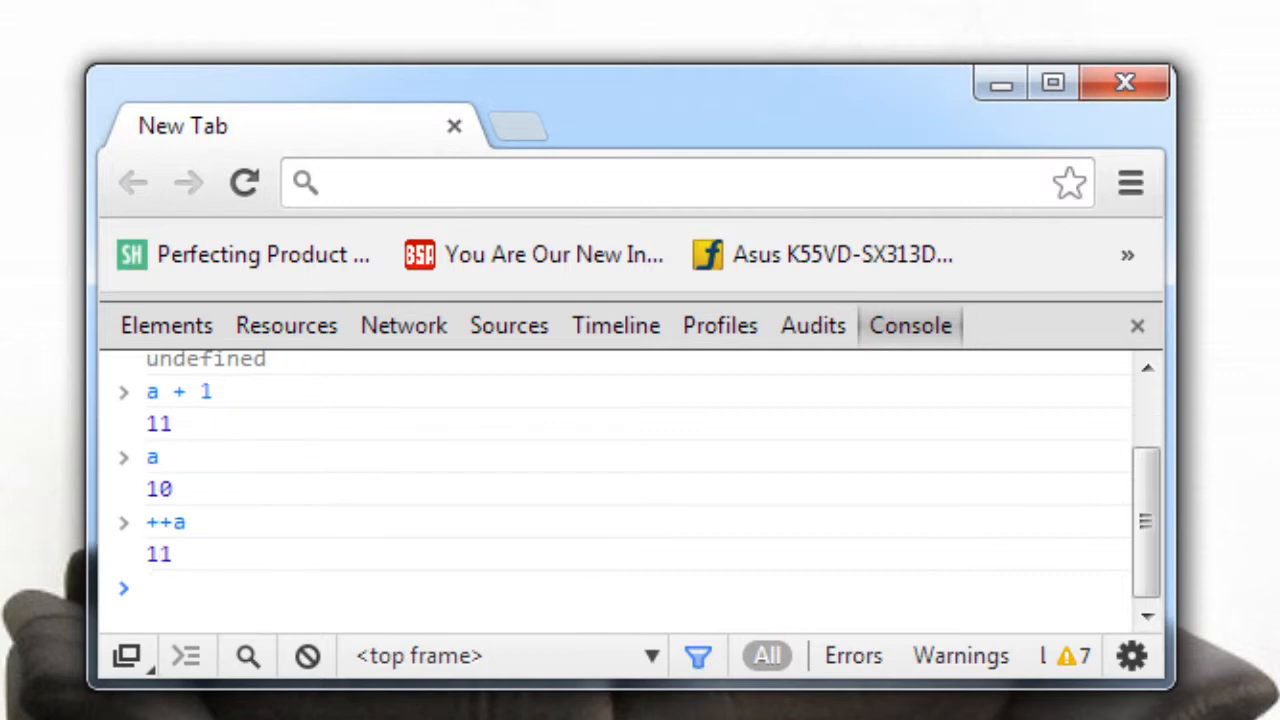
text("Satish)
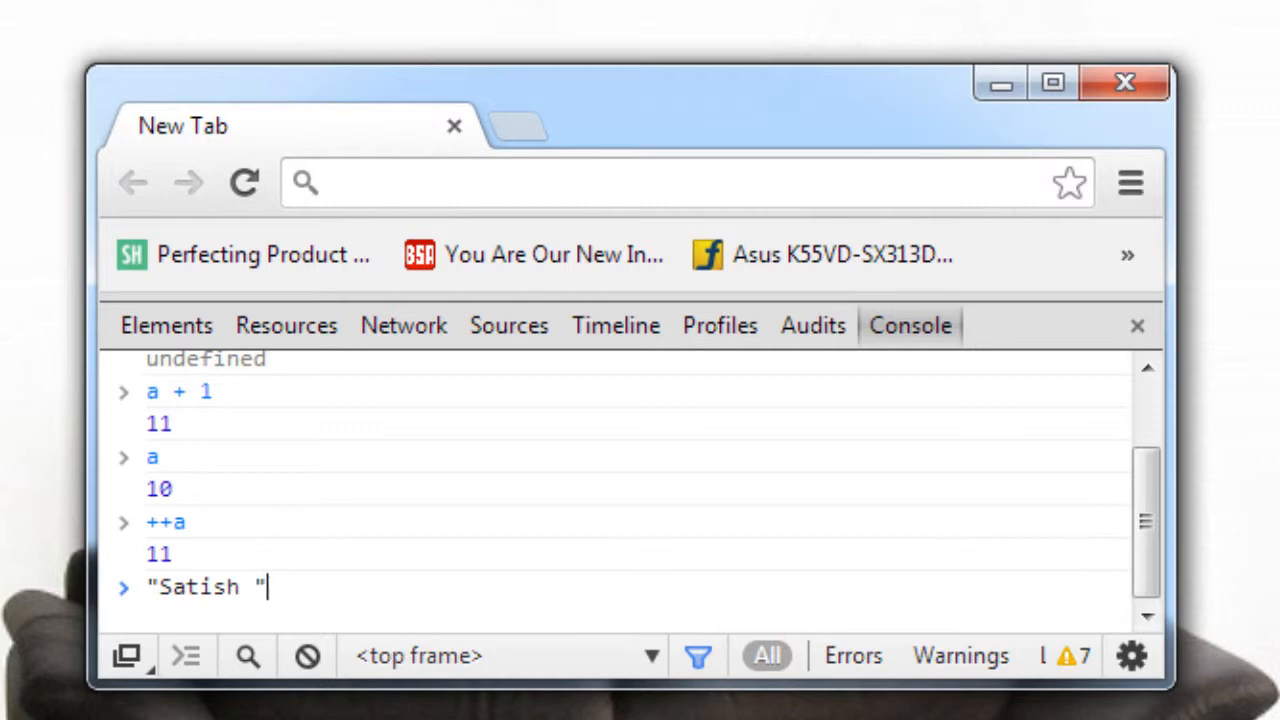
text(+"")
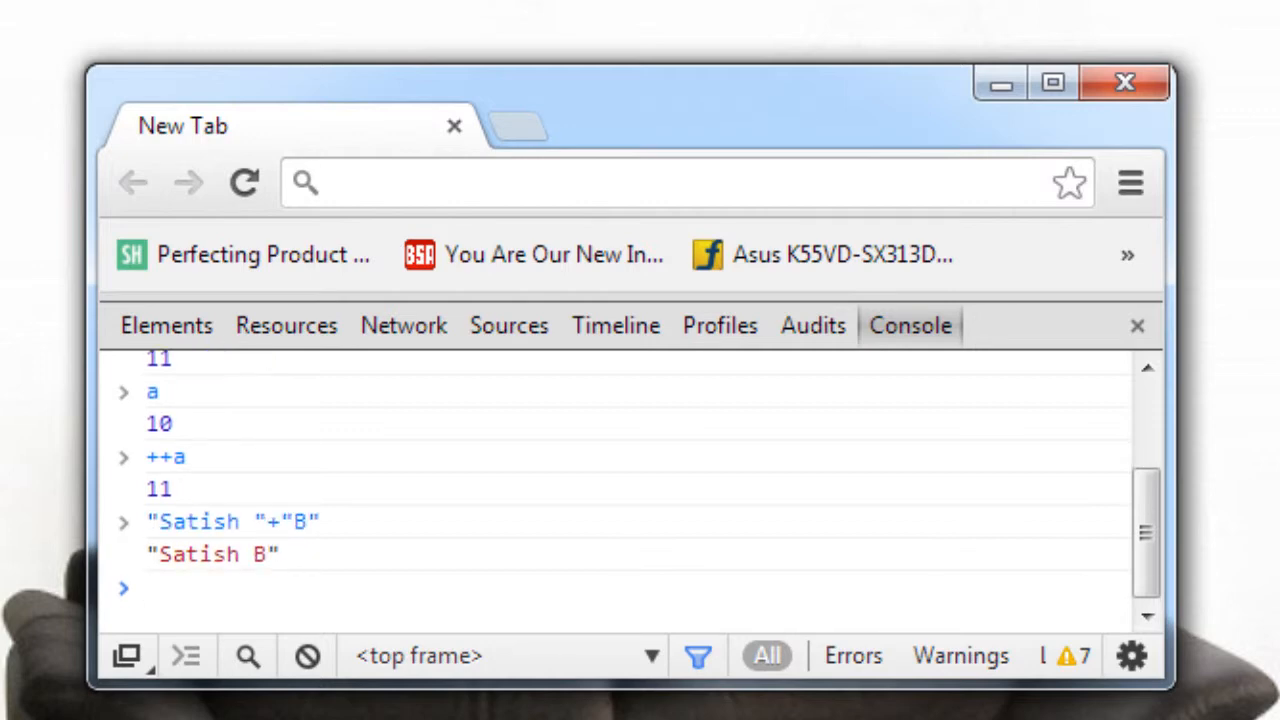
Step: Define function technotip() { return 100; } in the Console and reference technotip
text(func)
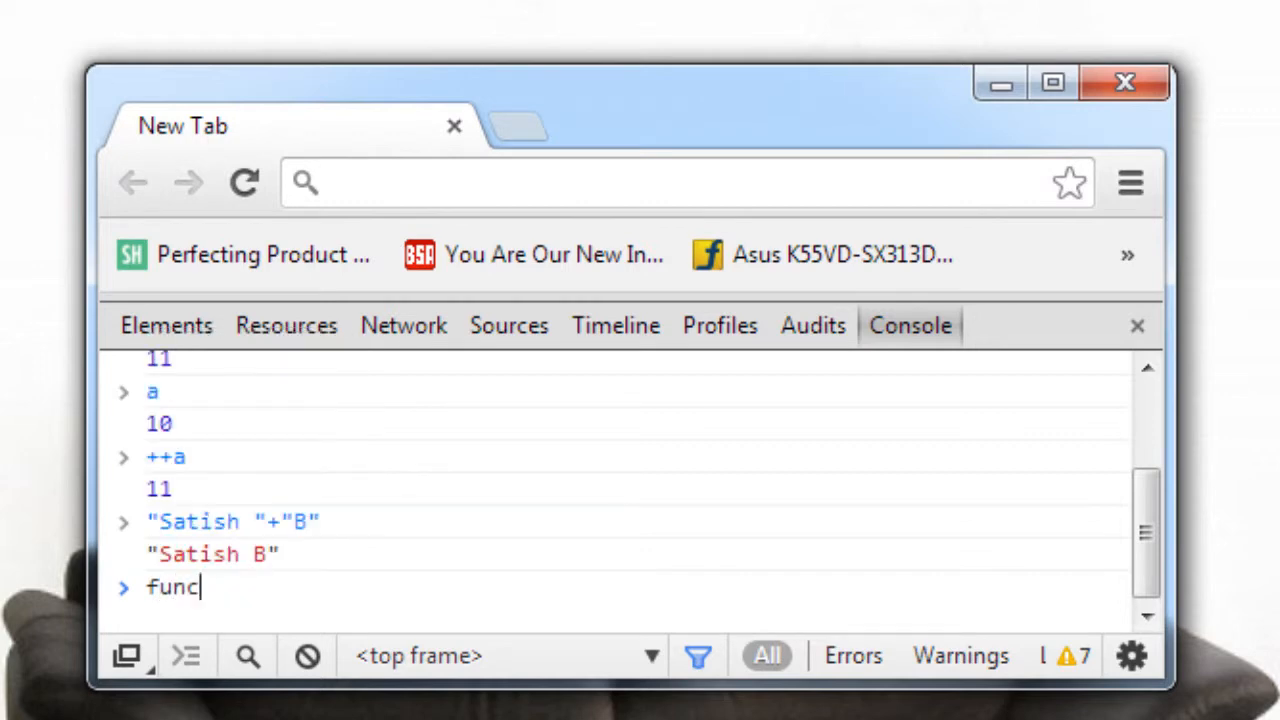
text(tion techno)
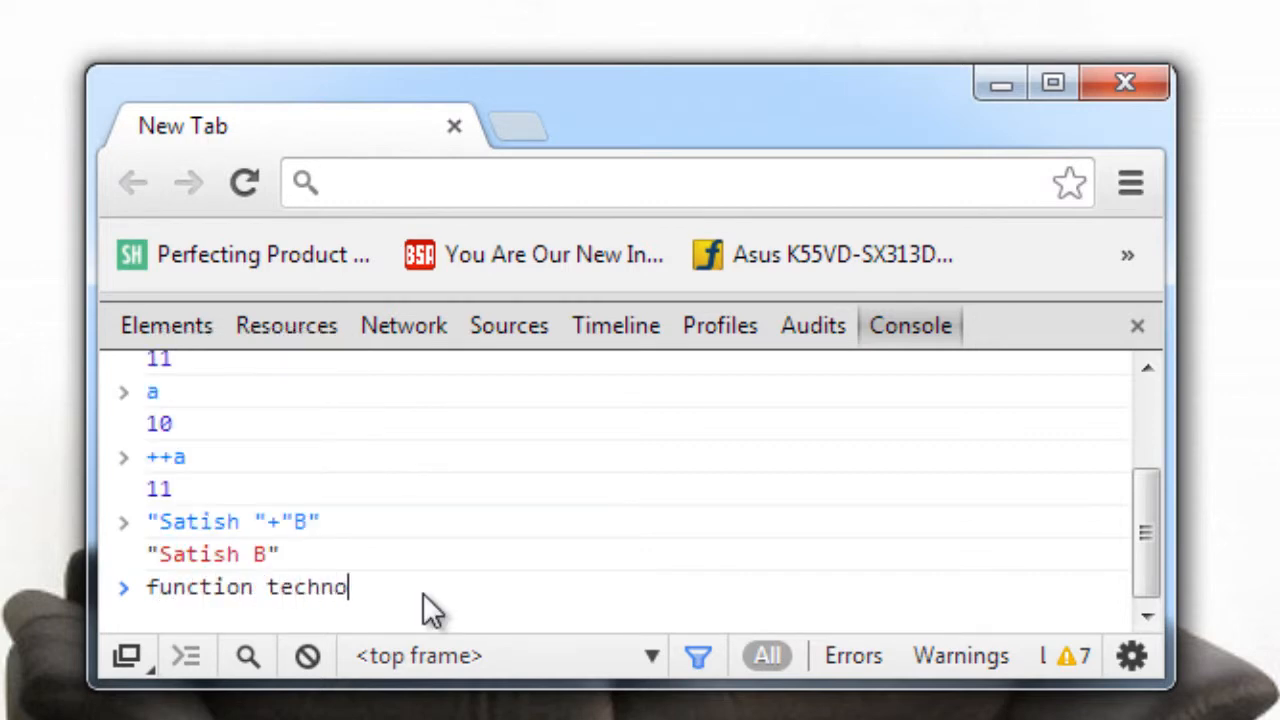
text(tip() {})
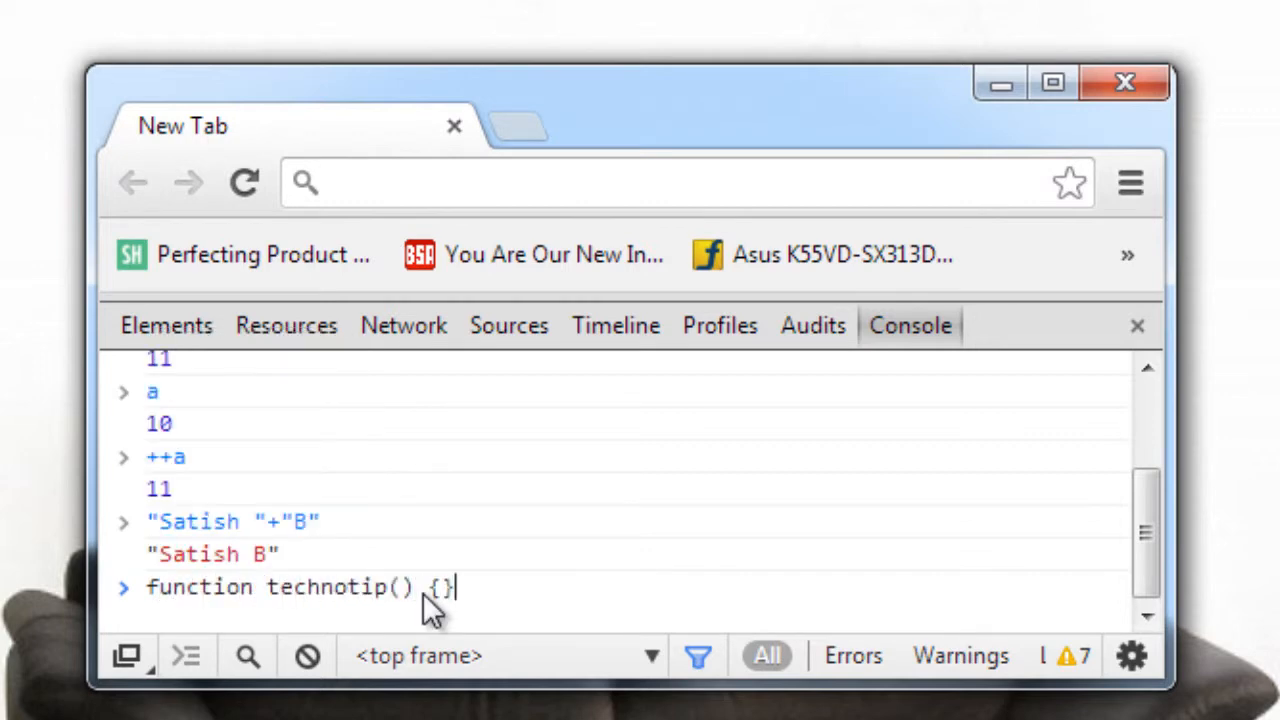
text(return)
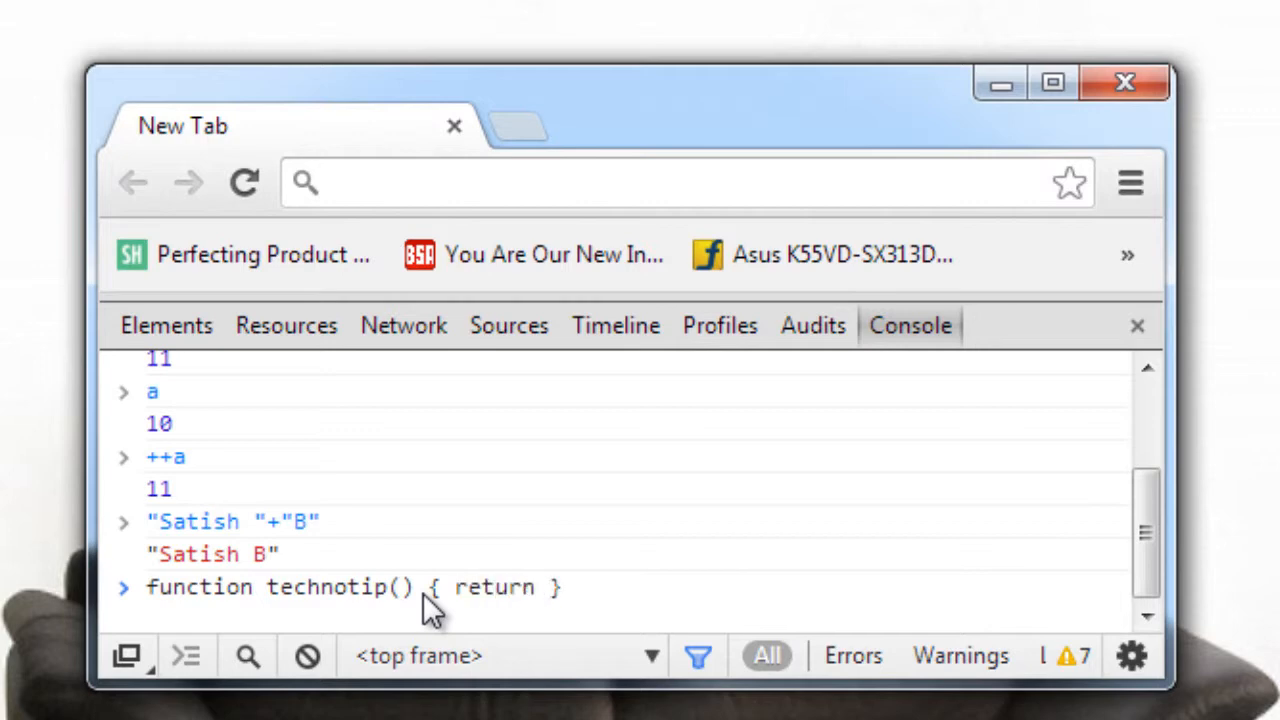
text(100)
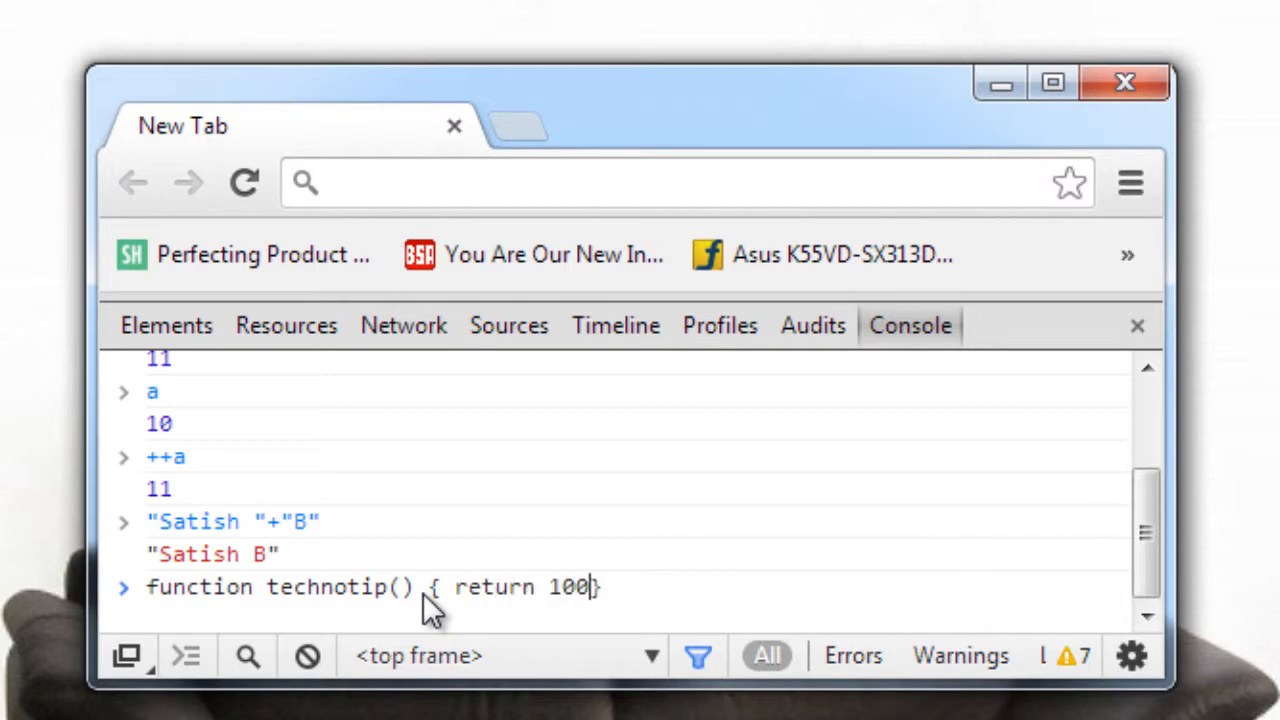
text(;)
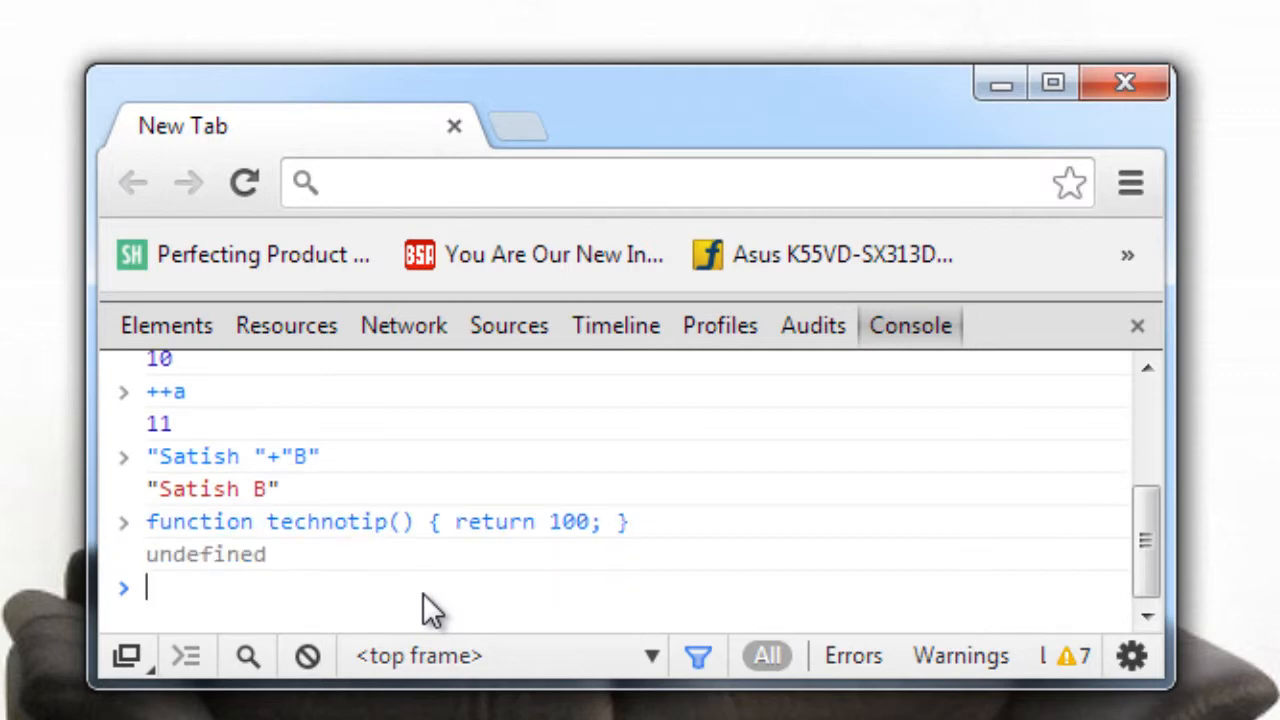
text(technotip)
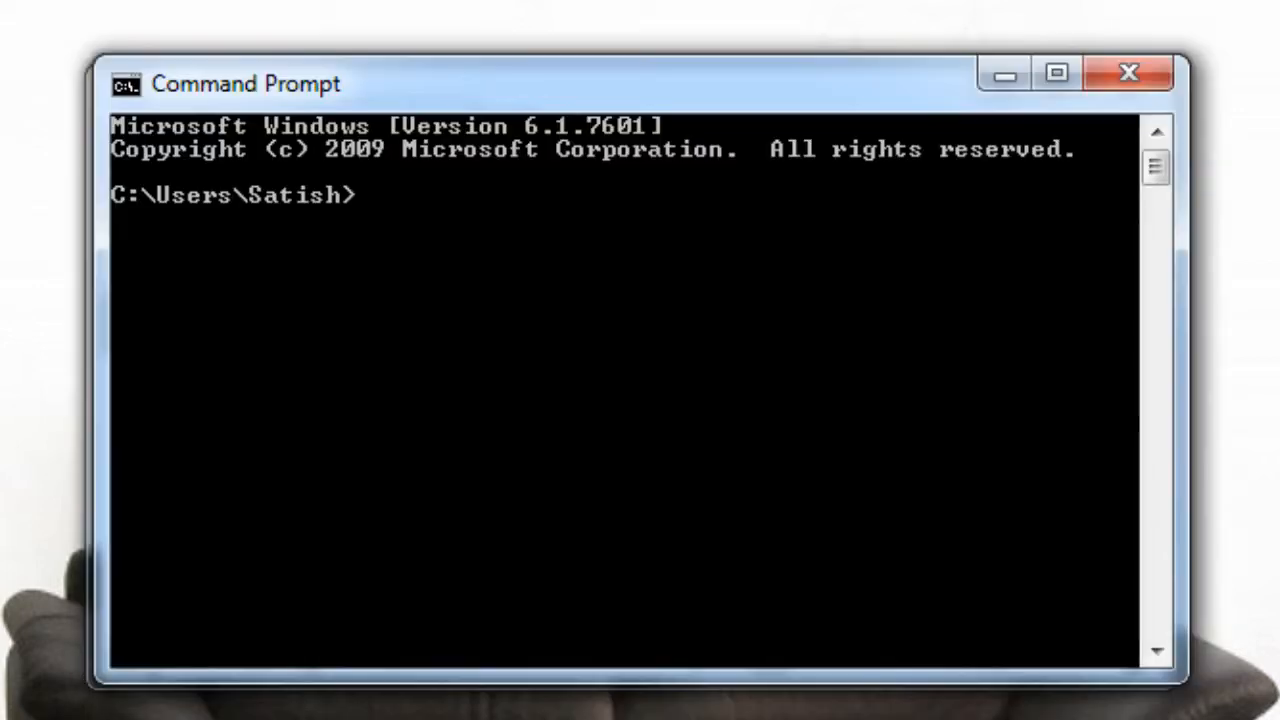
Step: Start node from C:\ and evaluate 1 + 1 and a variable a set to 5
text(cd\\)
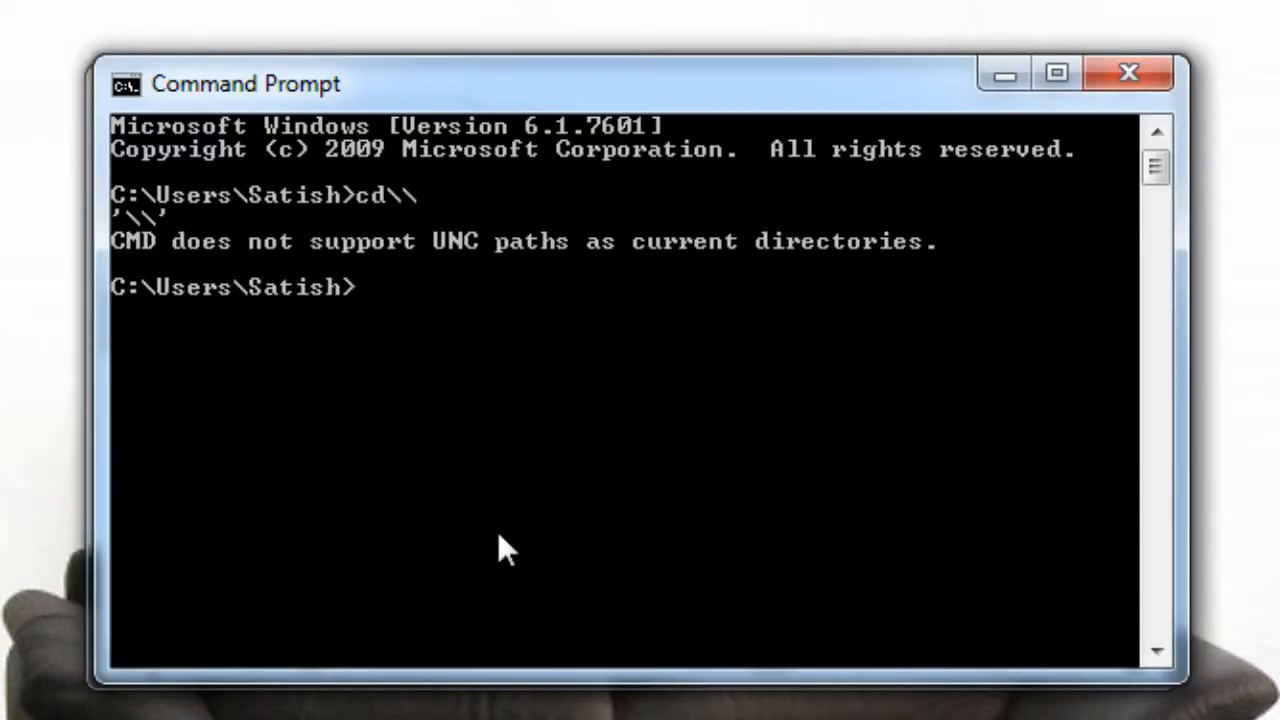
text(cd\)
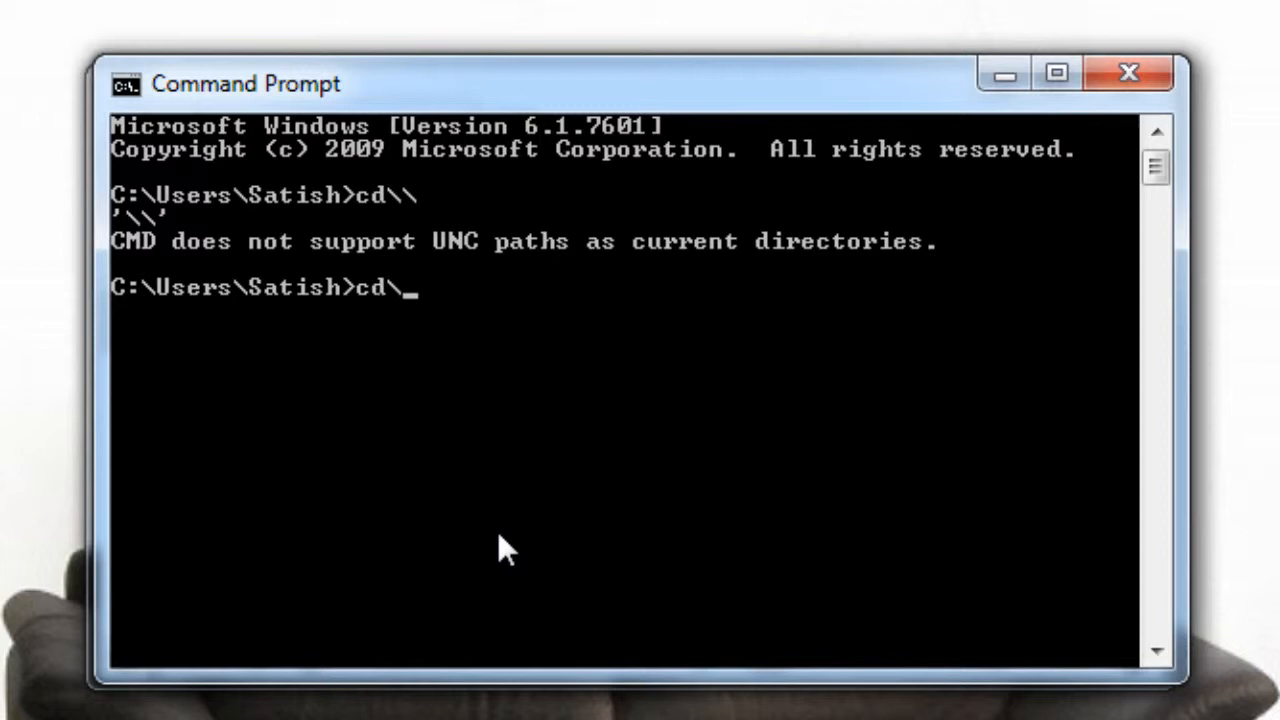
text(node)
text(1)
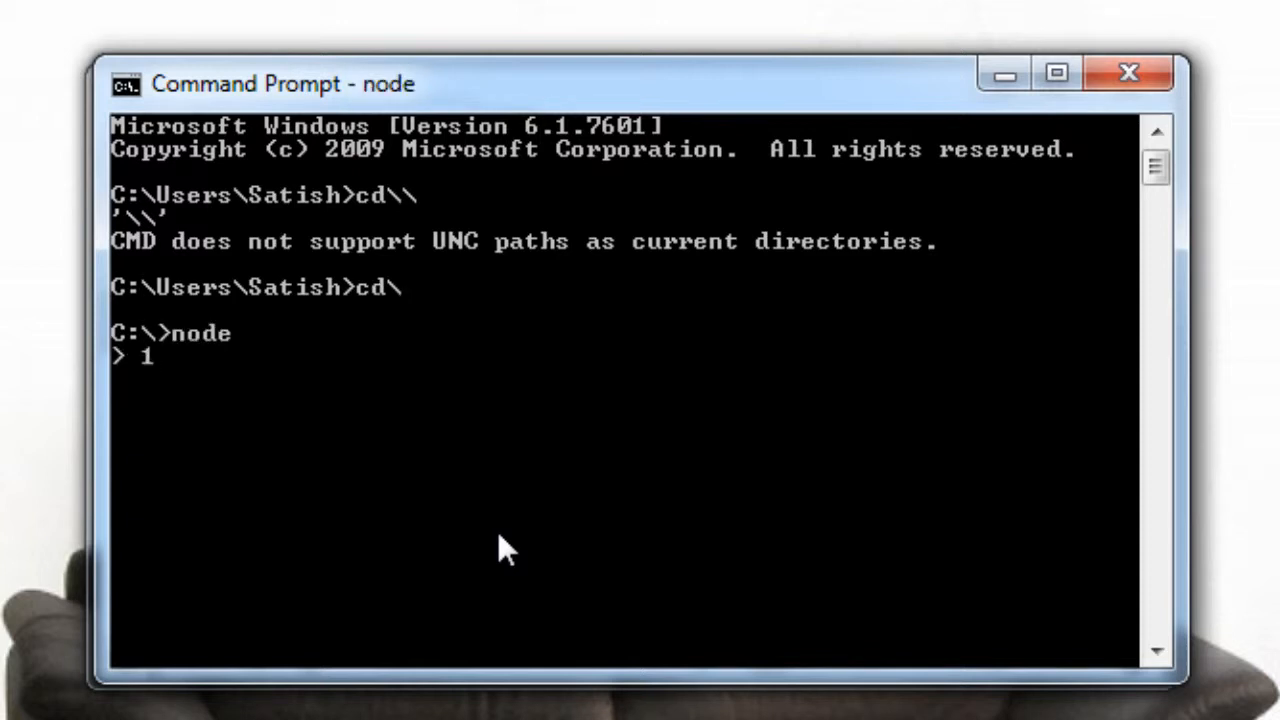
text(+ 1)
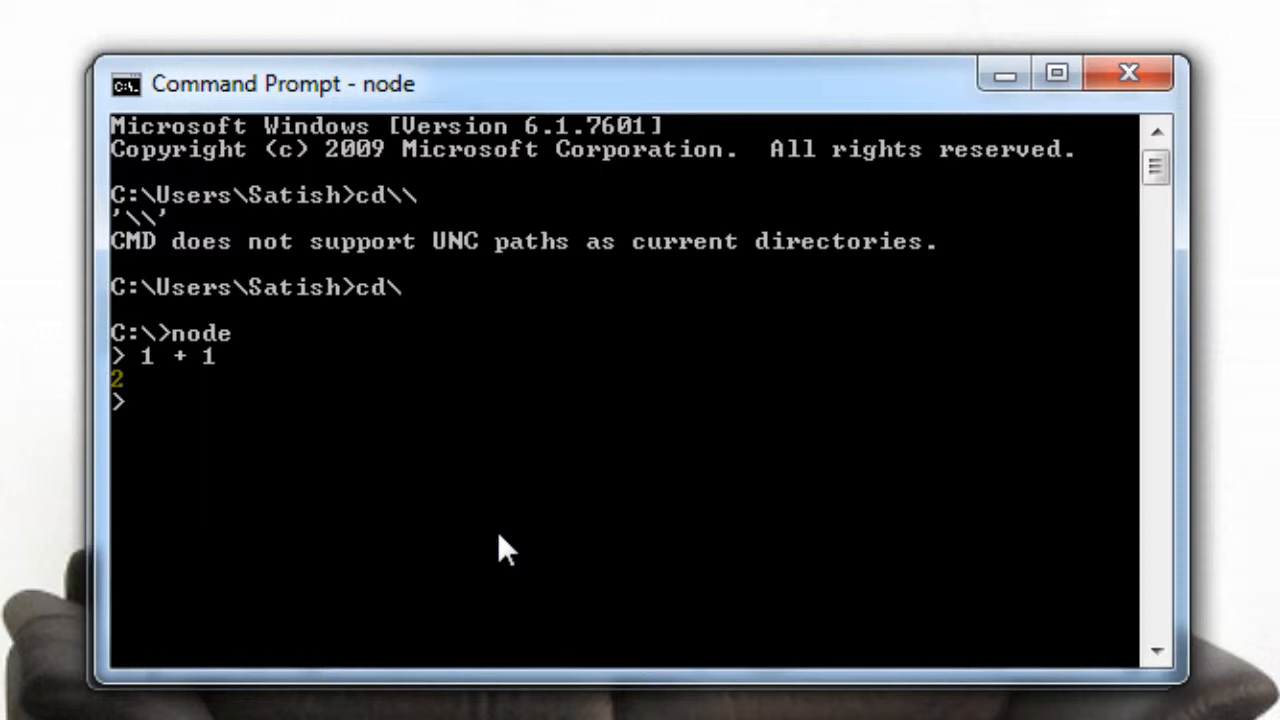
text(var)
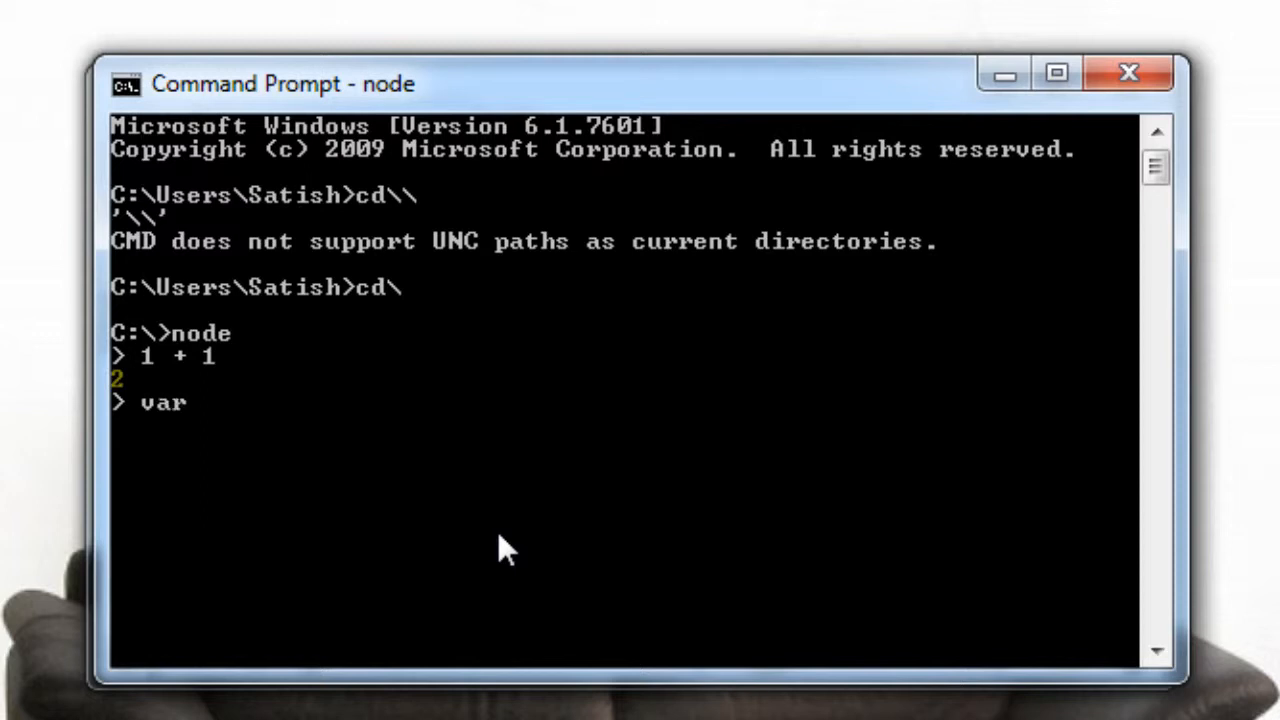
text(a;)
text(a +)
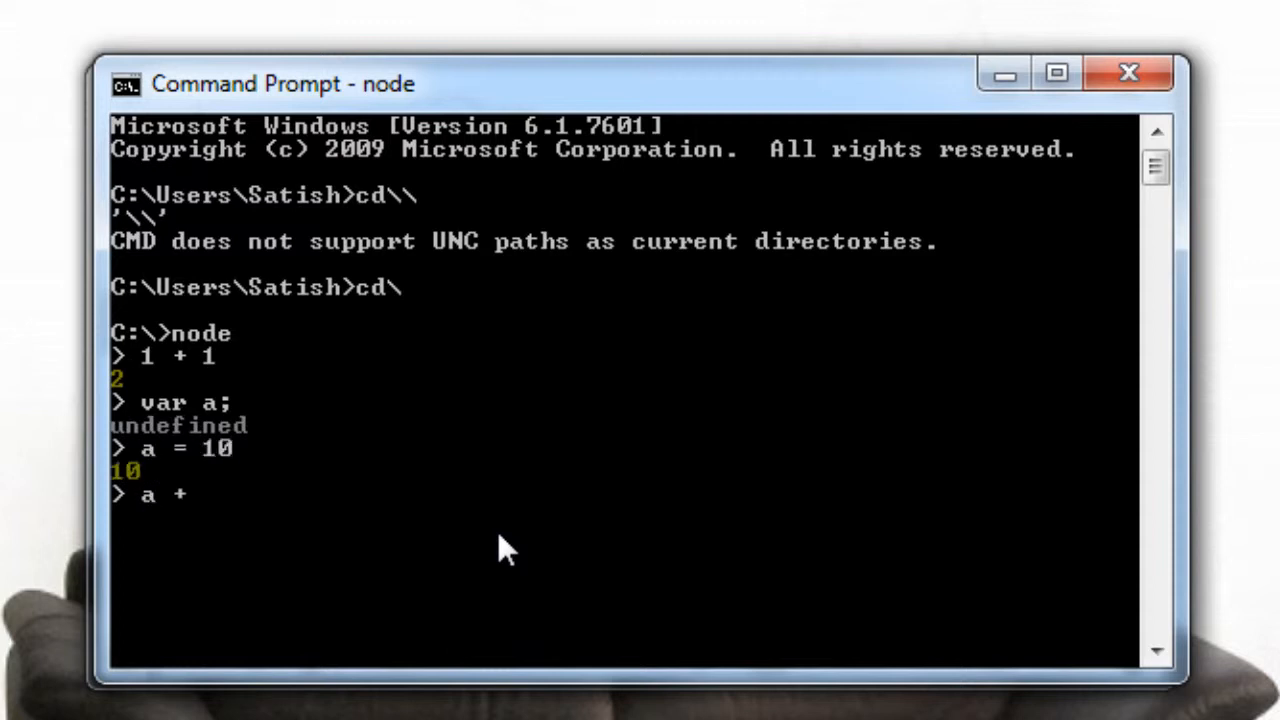
text(5)
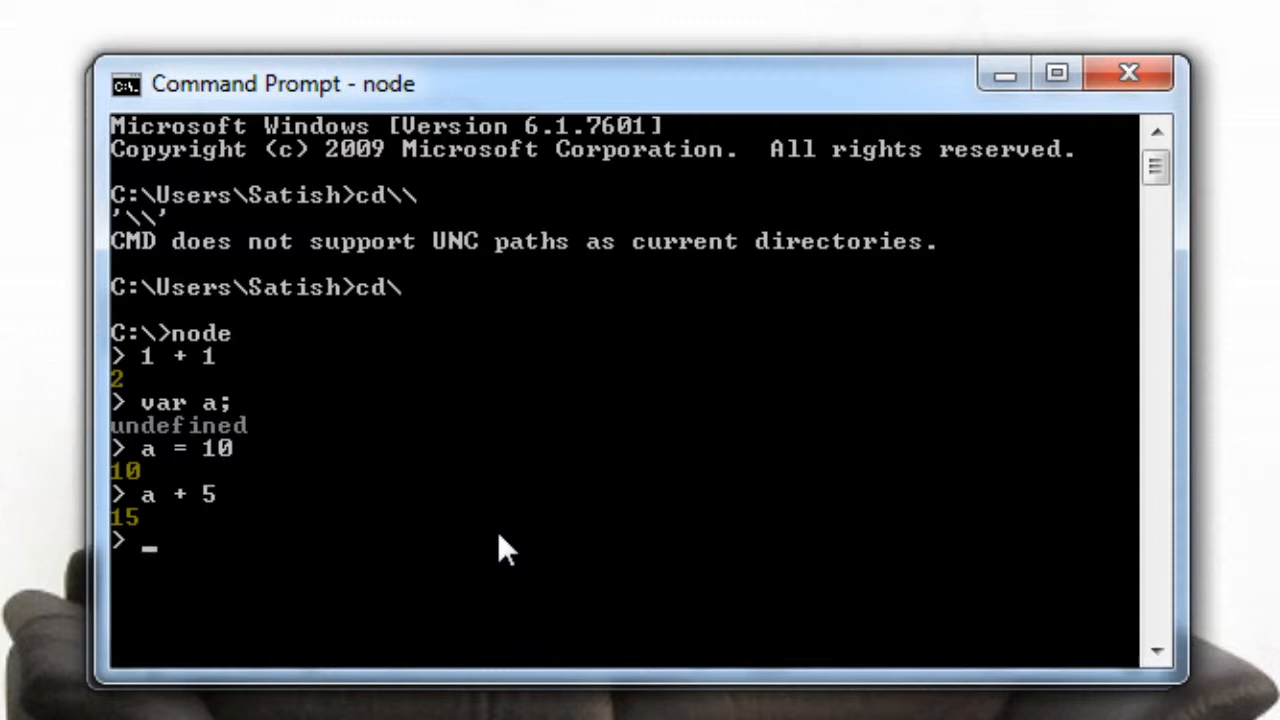
text(a)
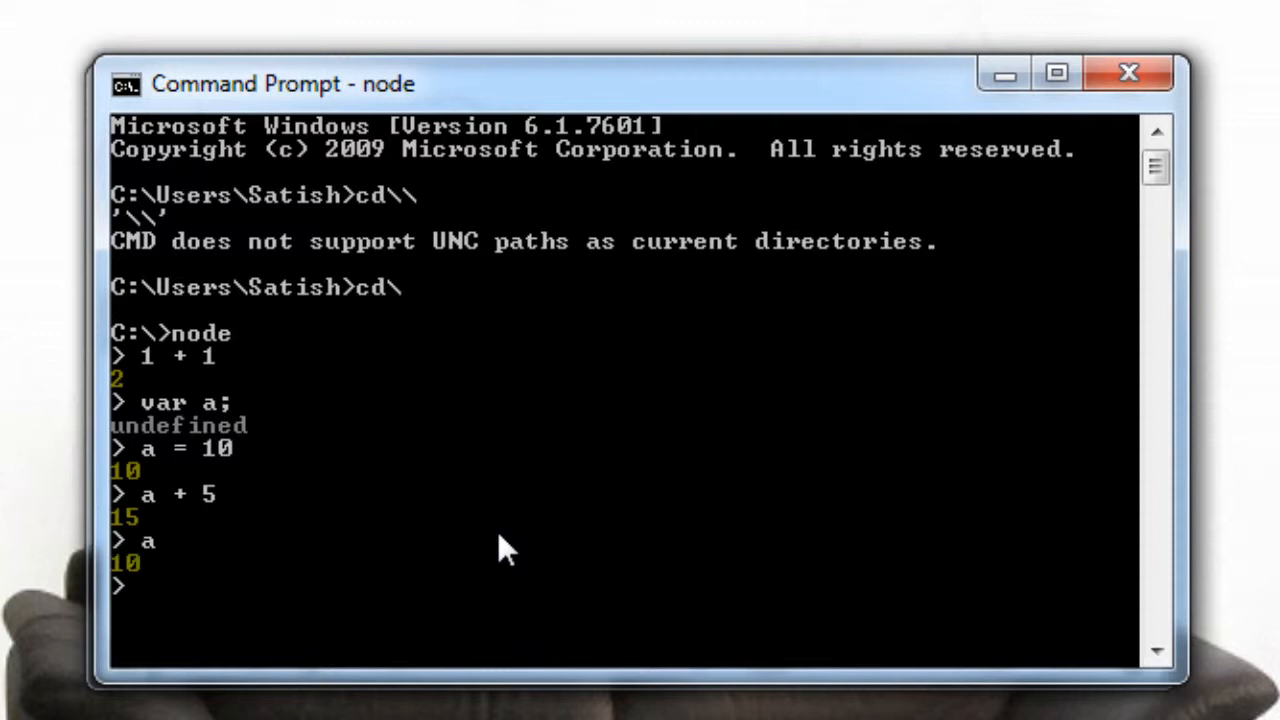
Step: Evaluate ++a, a++ and the string concatenation "Satish" + ""
text(++a)
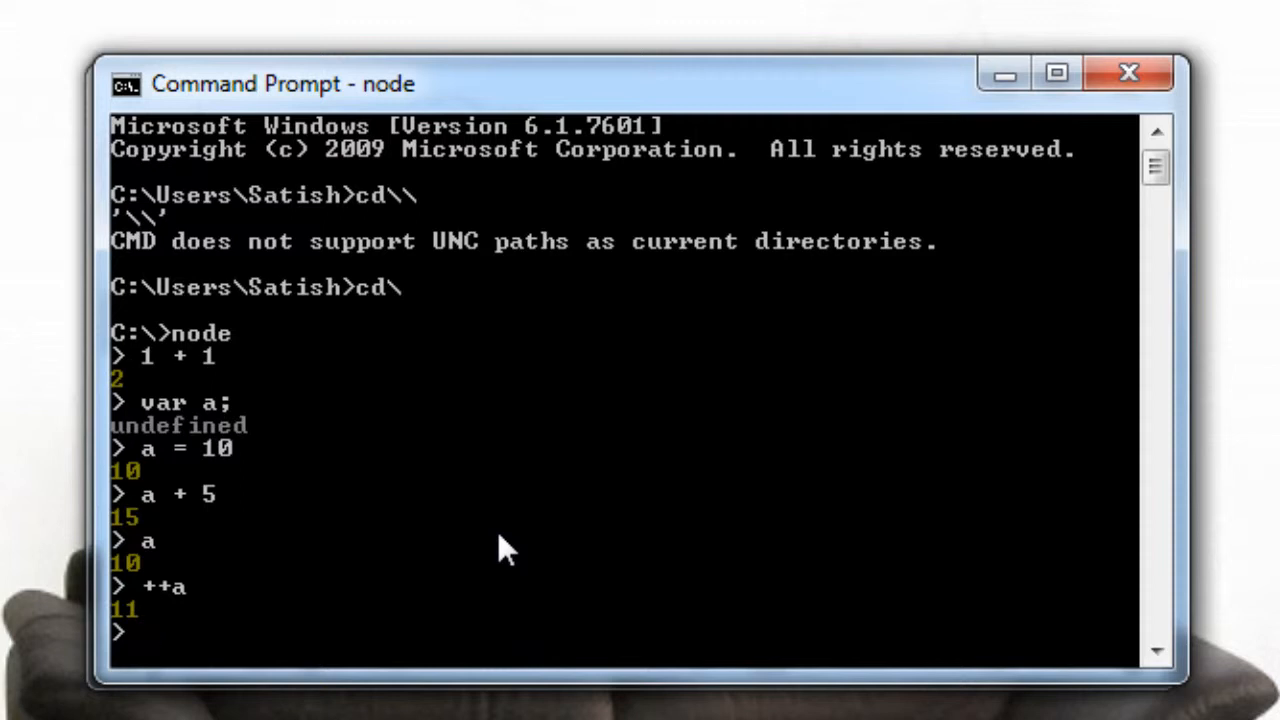
text(a++)
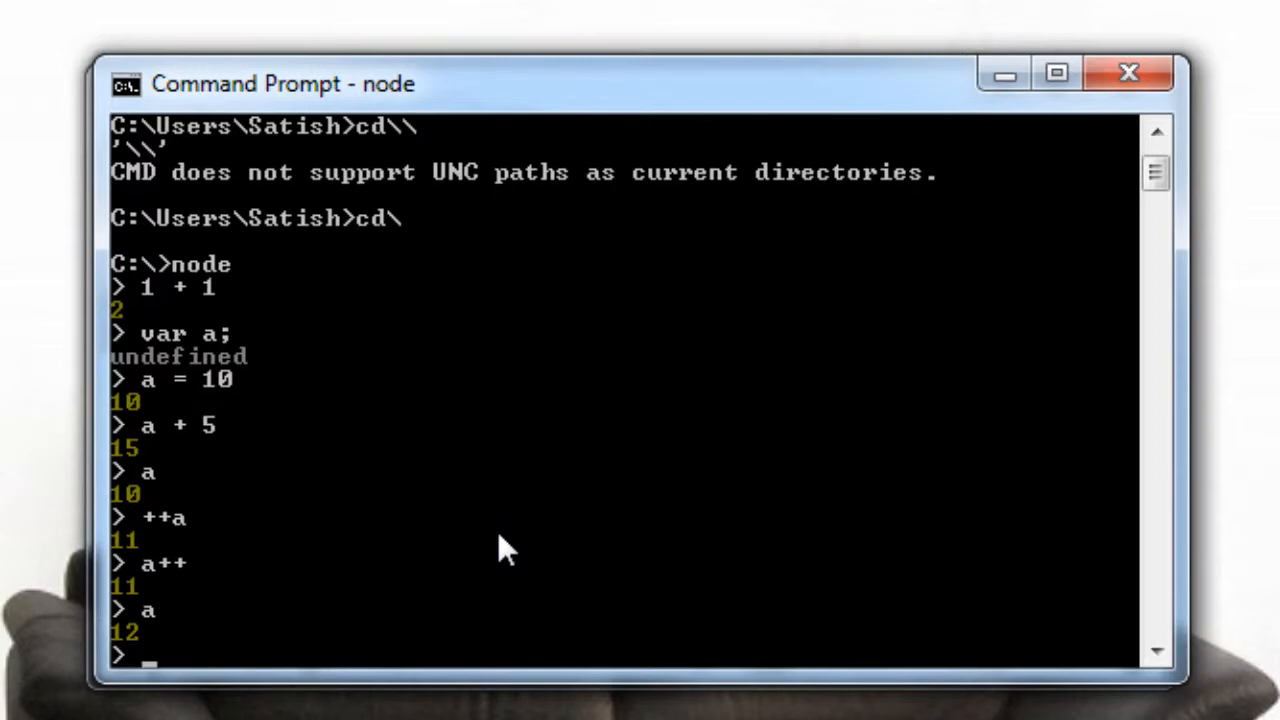
text("S")
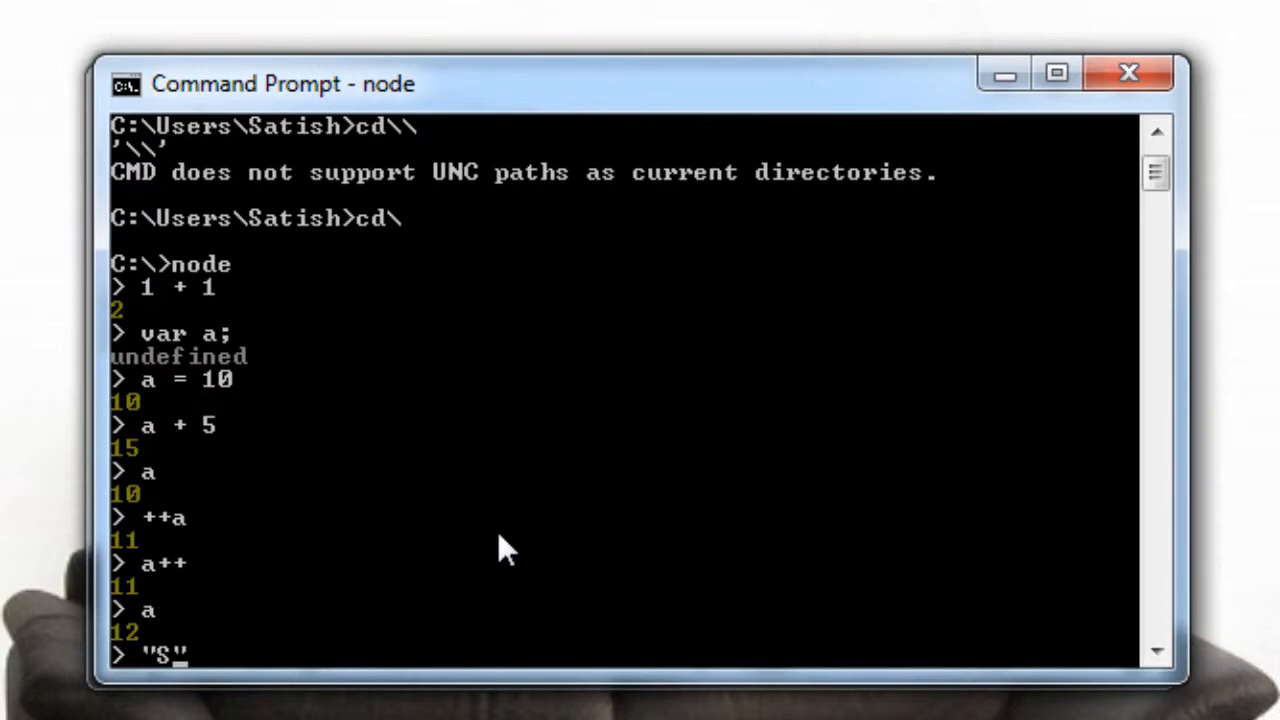
text(atish)
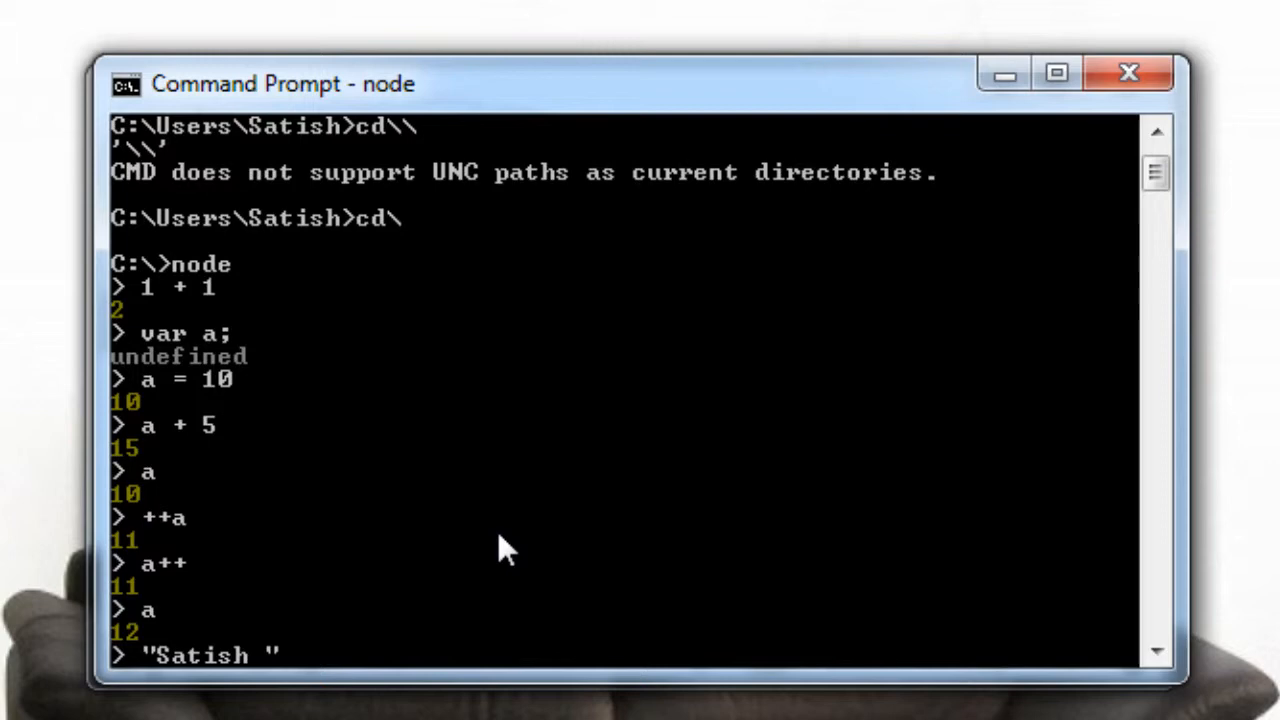
text(+"")
text(f)
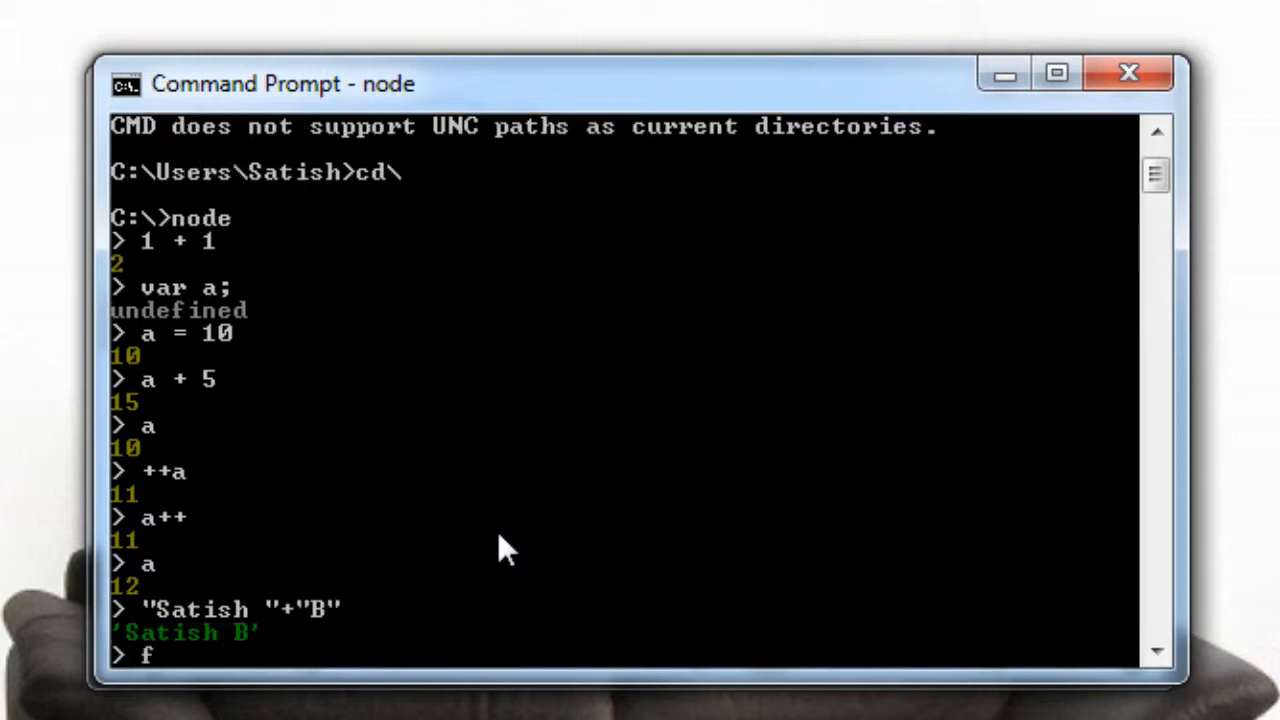
Step: Define function technotip() returning 101 and call technotip()
text(unction technotip)
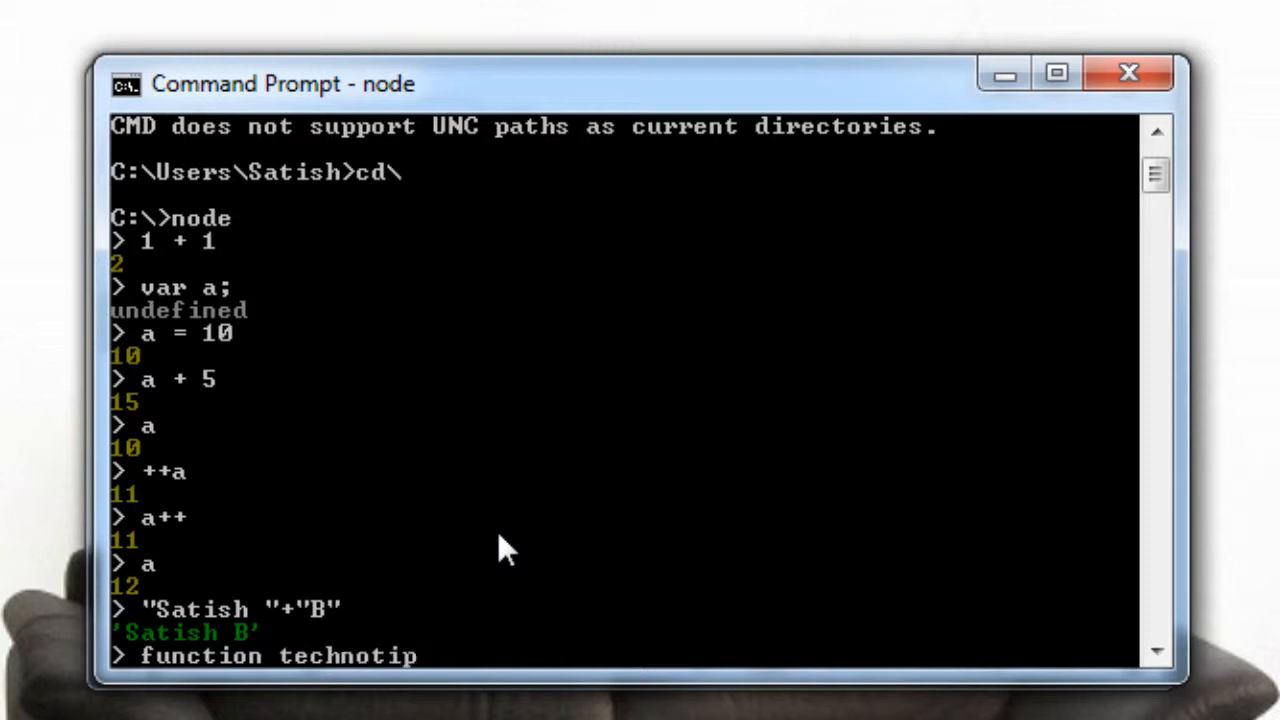
text(() { return 101;)
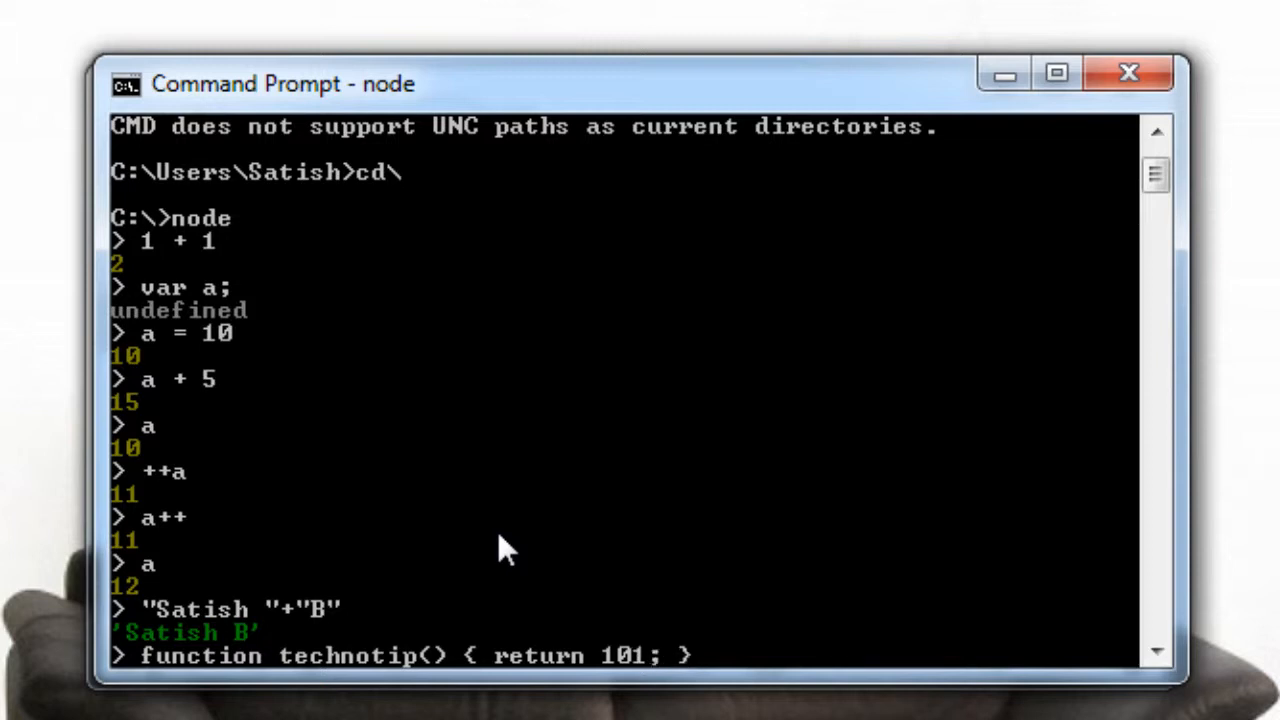
text(technotip();)
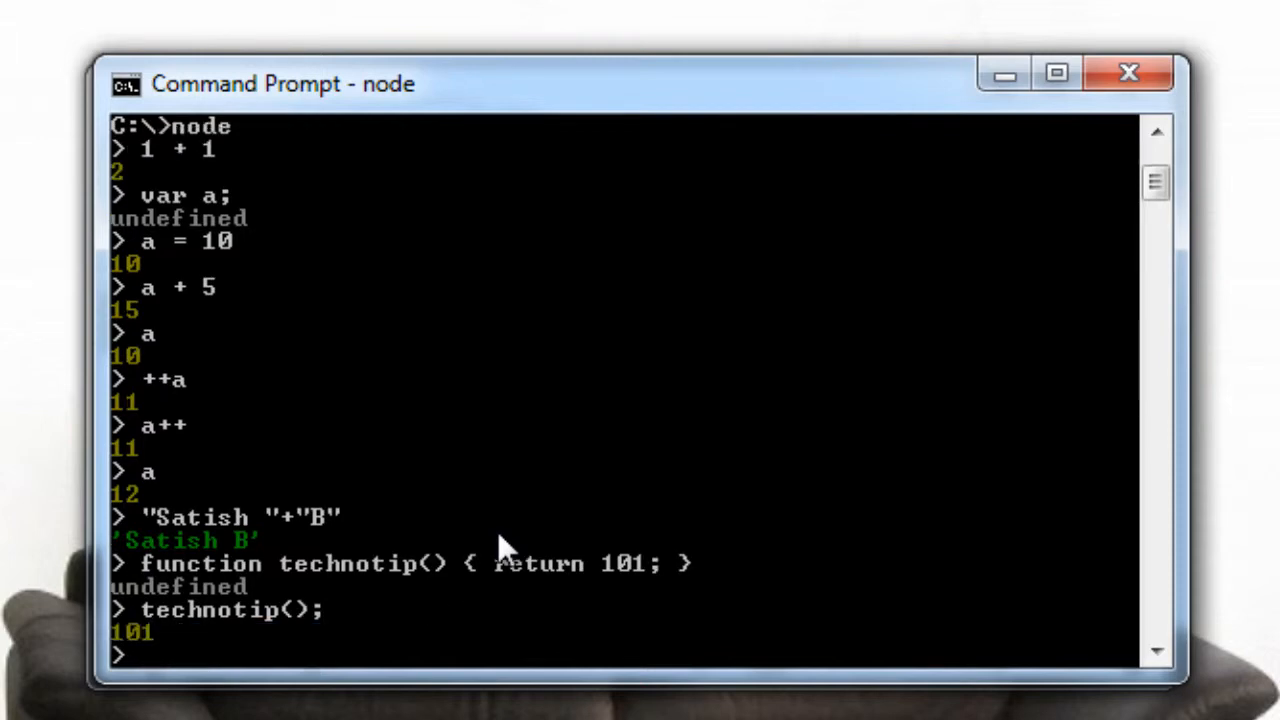
text(var http =)
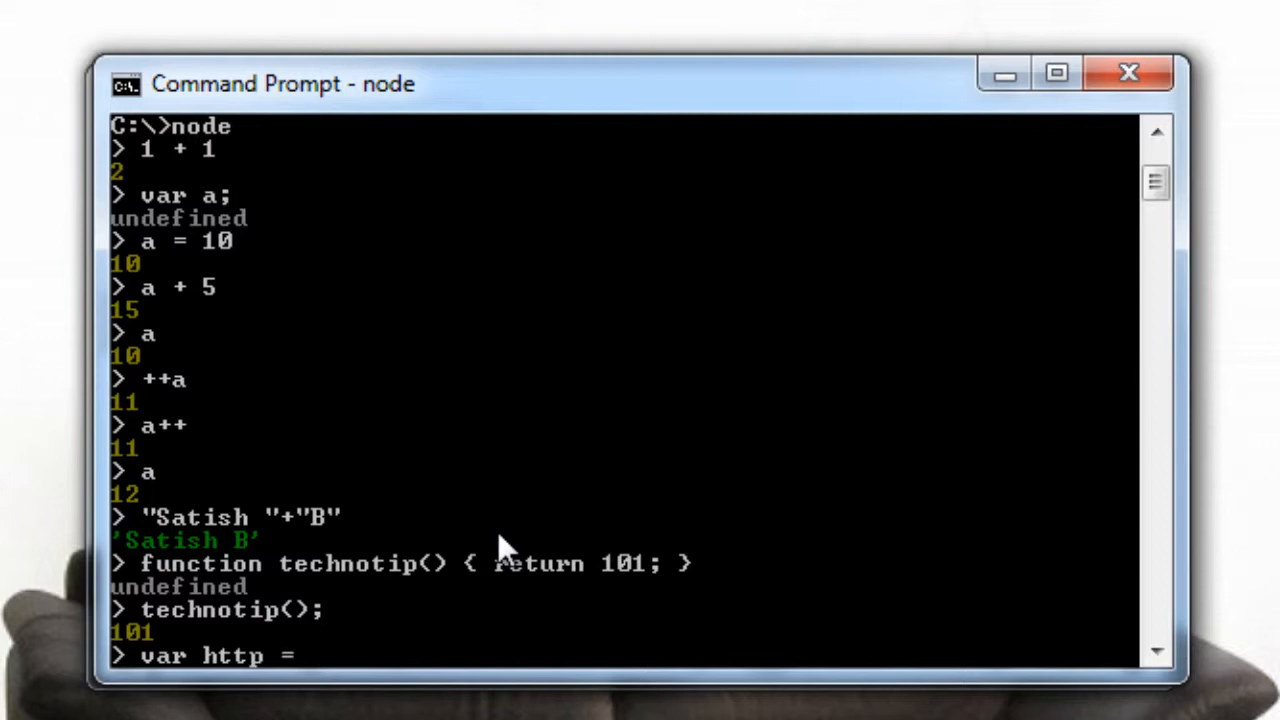
Step: Load the http module with require("http") and scroll through its printed contents
text(require)
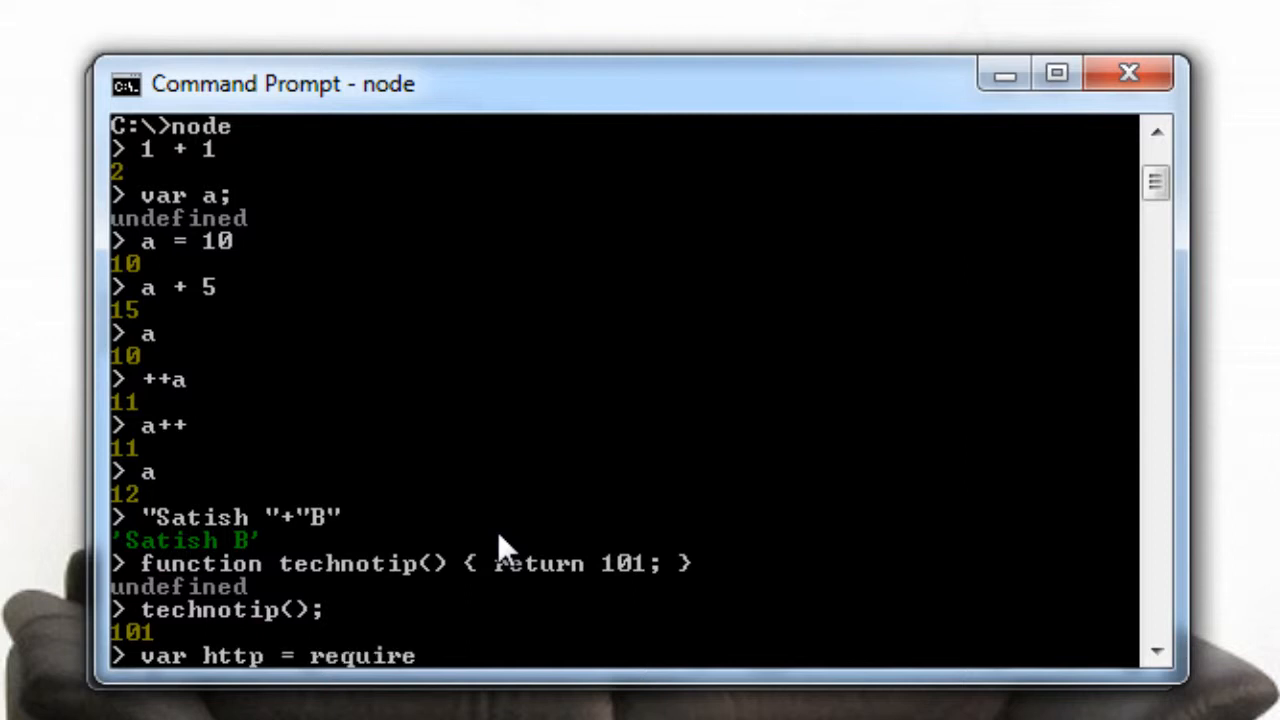
text(("");)
text(http)
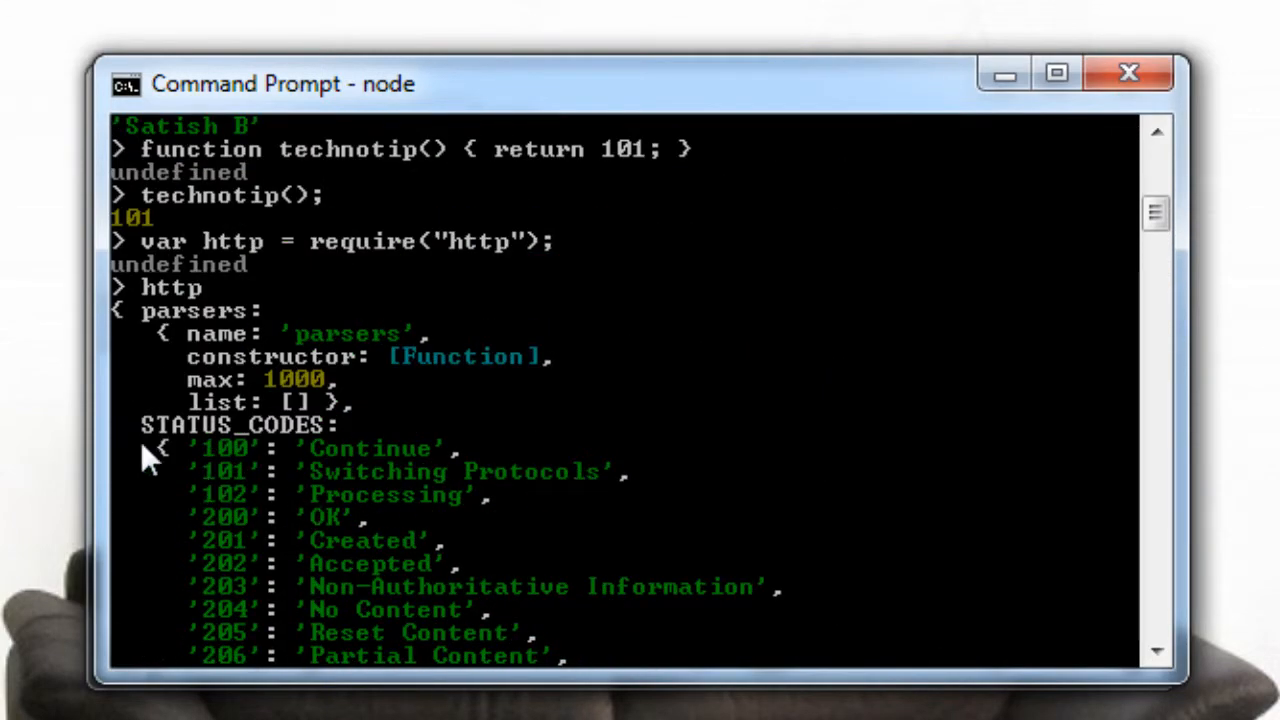
mouse_move(330, 450)
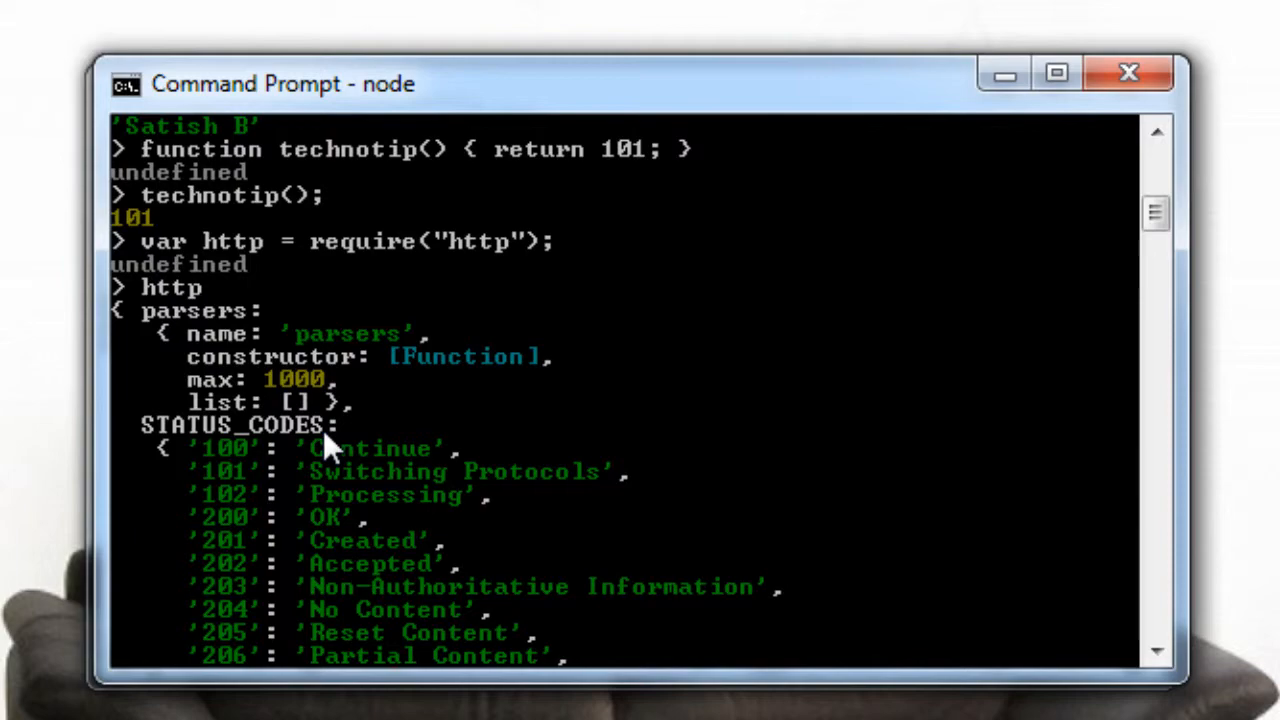
scroll(down, 3)
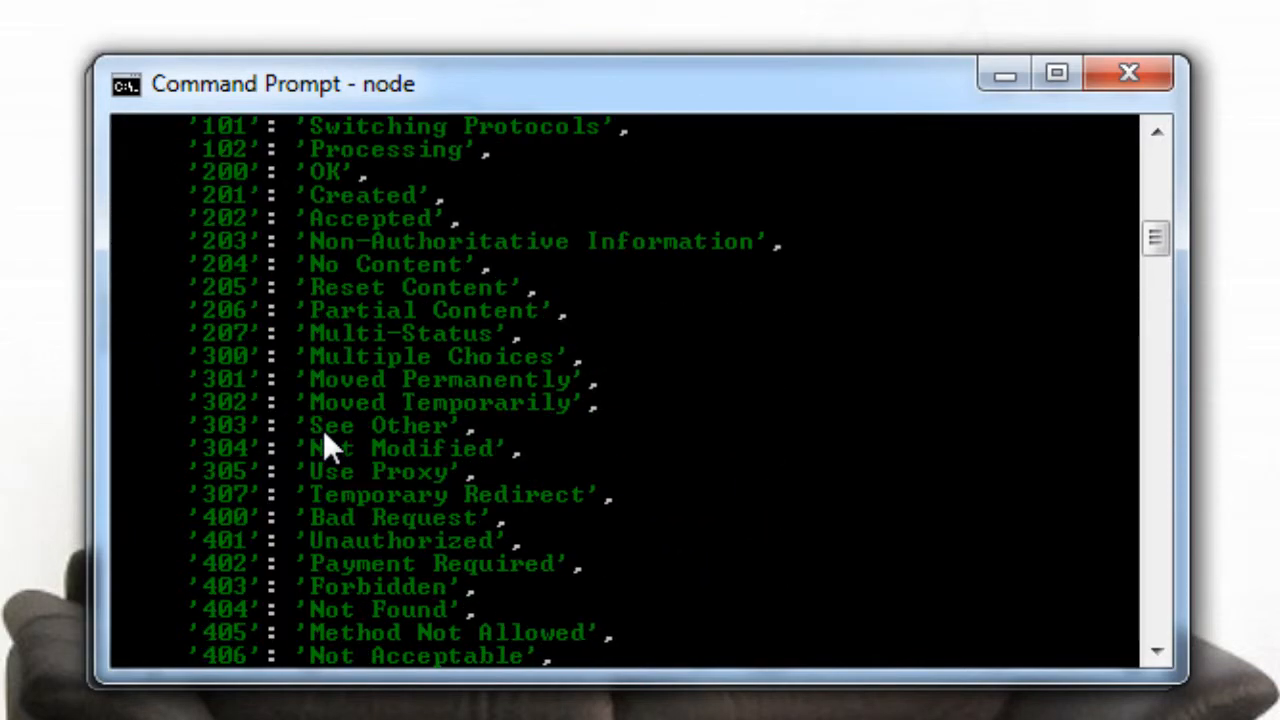
scroll(down, 3)
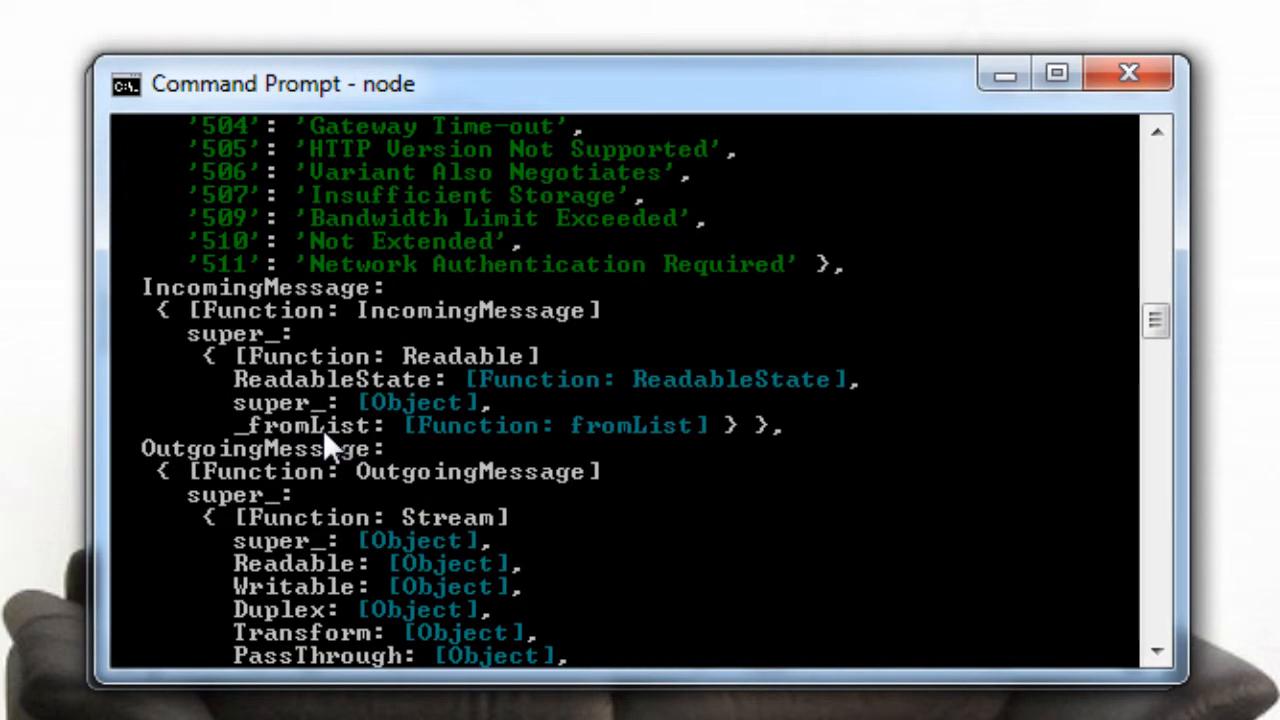
scroll(down, 3)
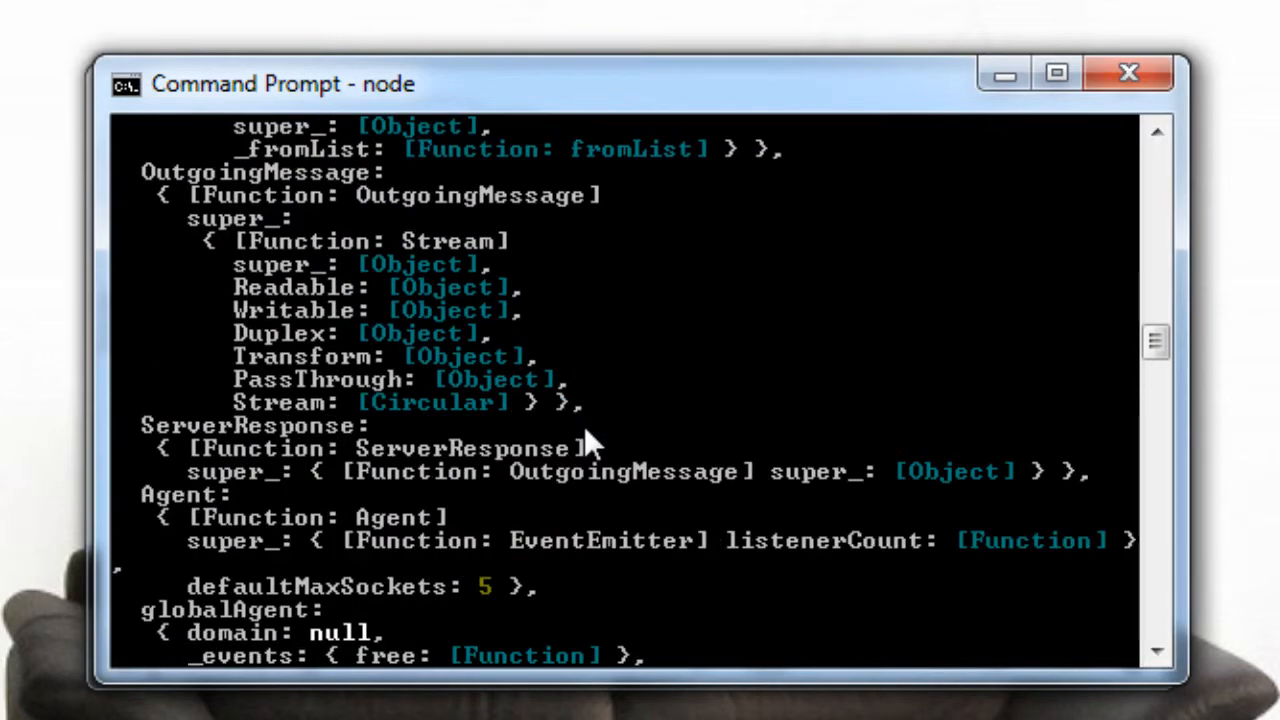
scroll(down, 3)
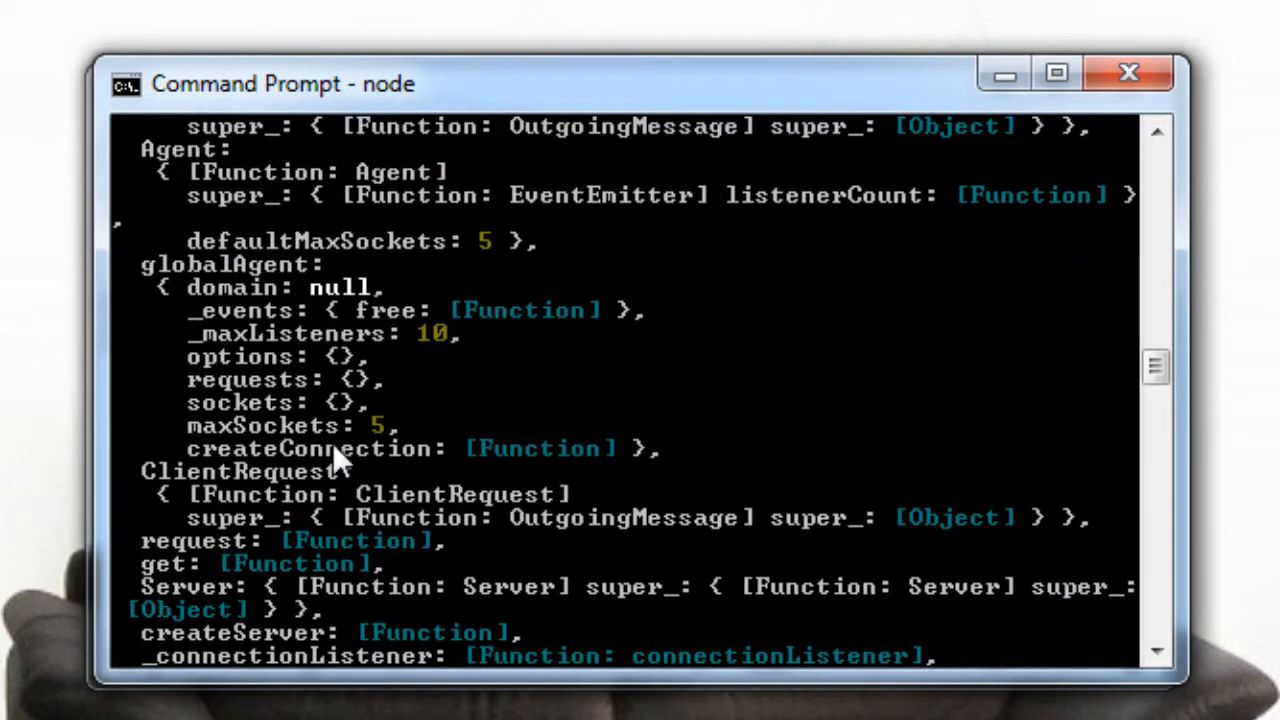
mouse_move(495, 425)
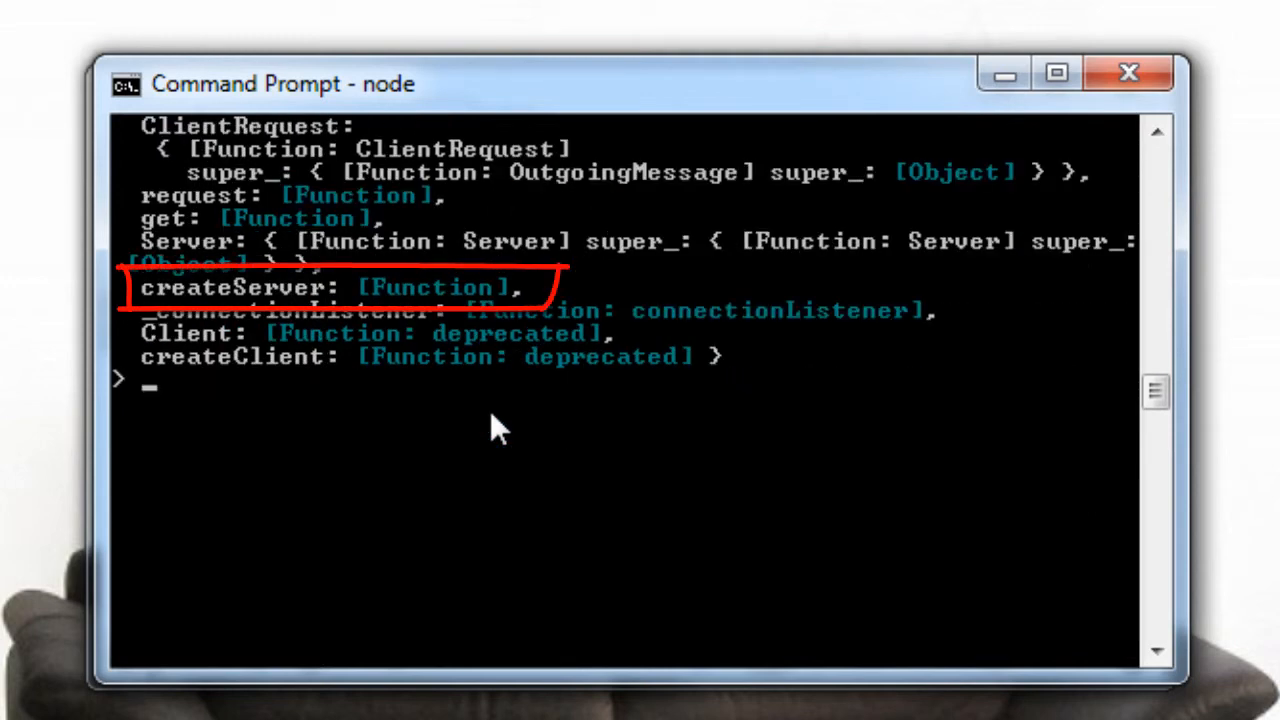
Step: Print http.STATUS_CODES and scroll through codes 100 Continue to 511
text(h)
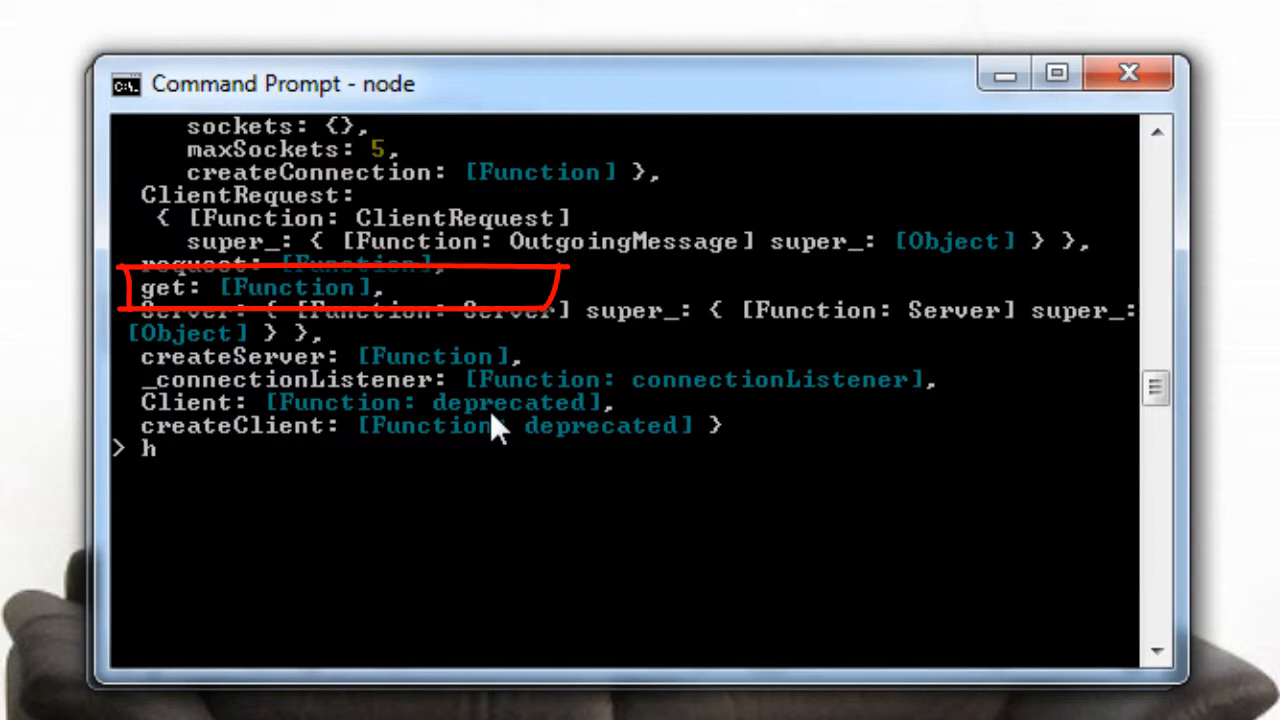
text(ttp.)
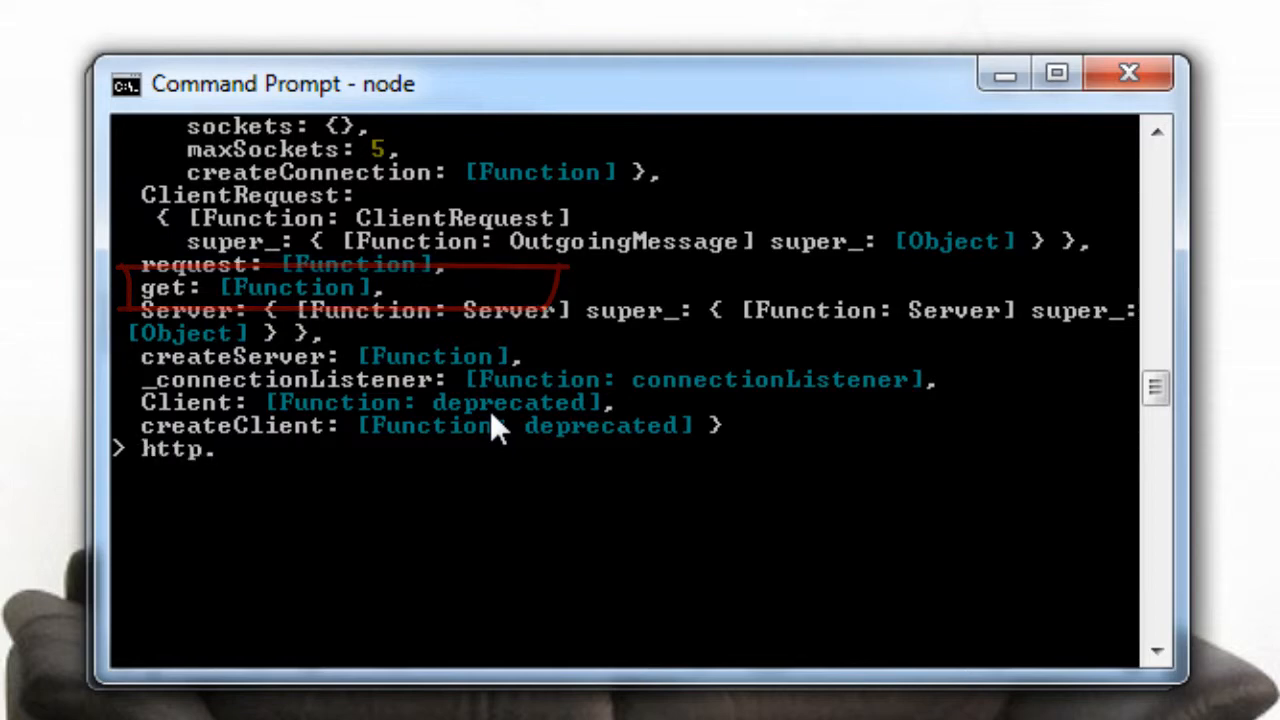
text(STATUS)
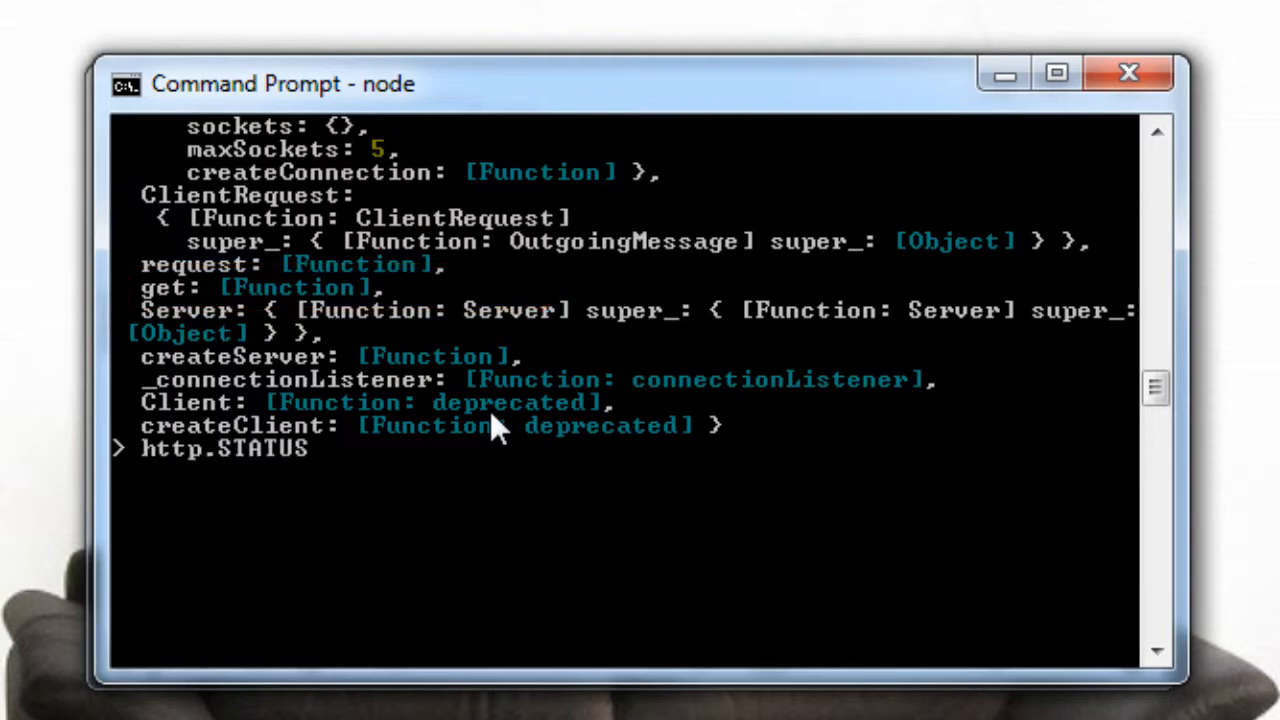
text(_CODE)
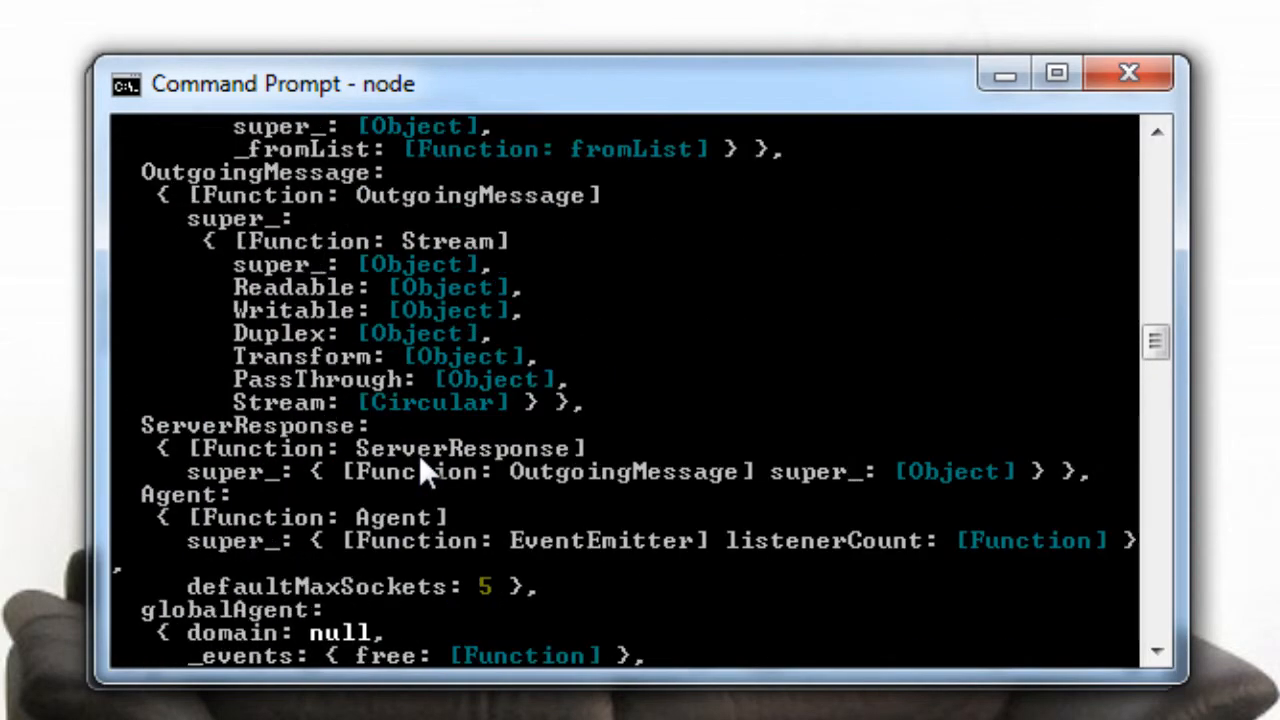
scroll(down, 3)
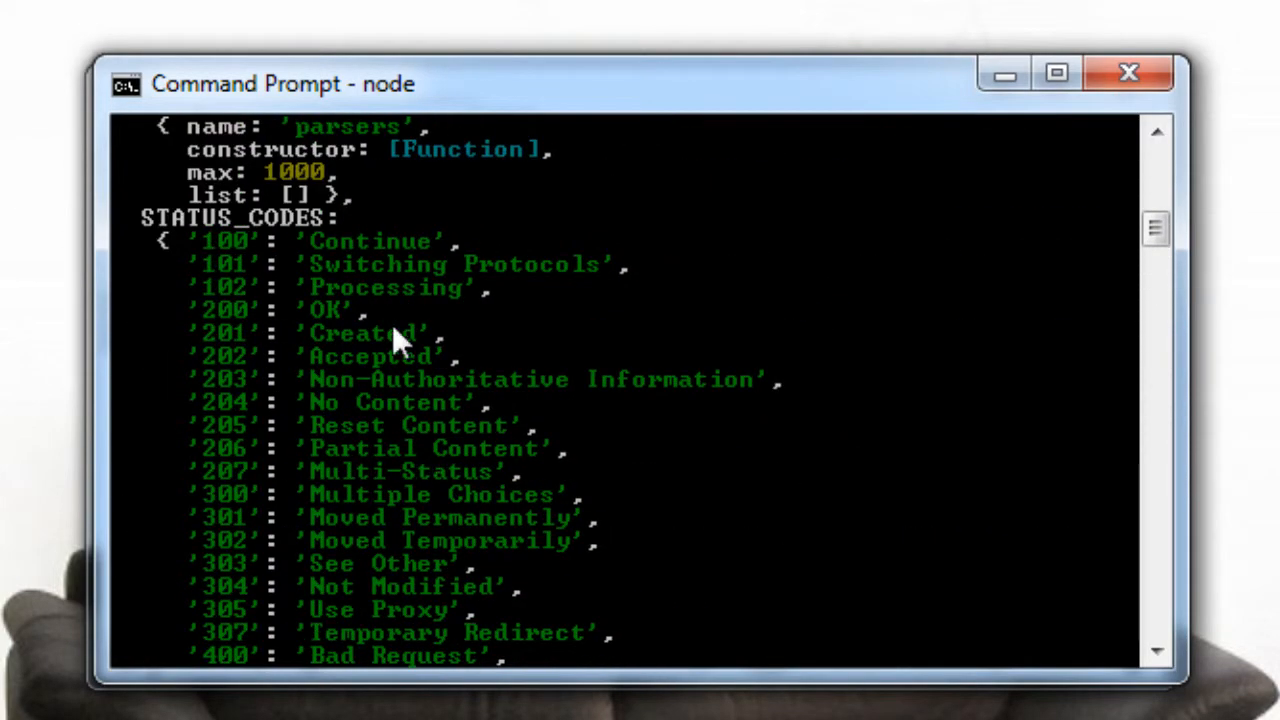
scroll(down, 3)
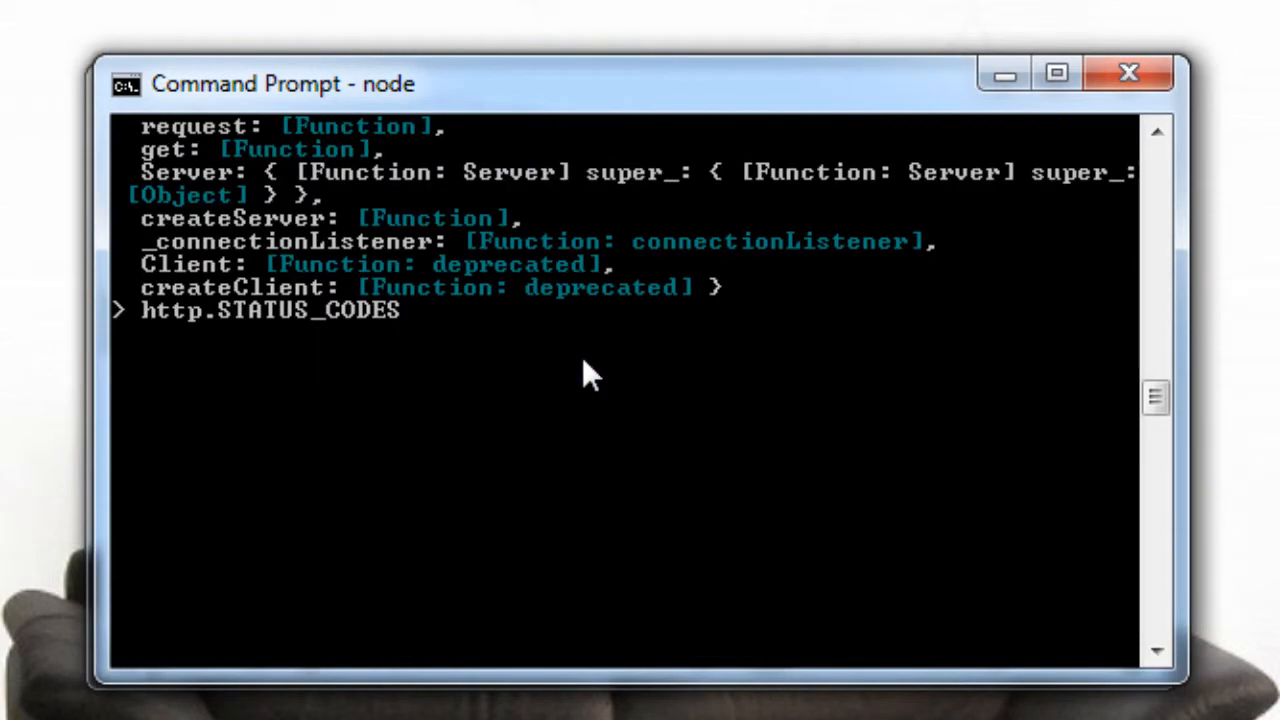
key(enter)
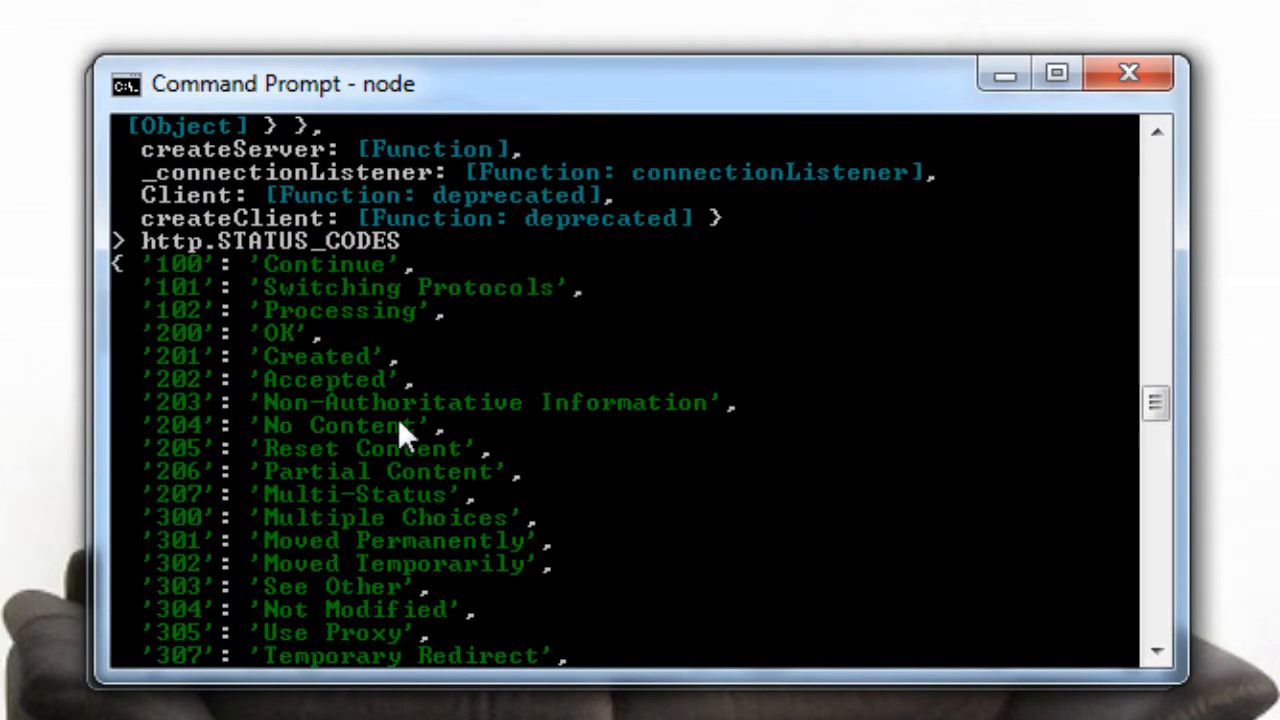
scroll(down, 3)
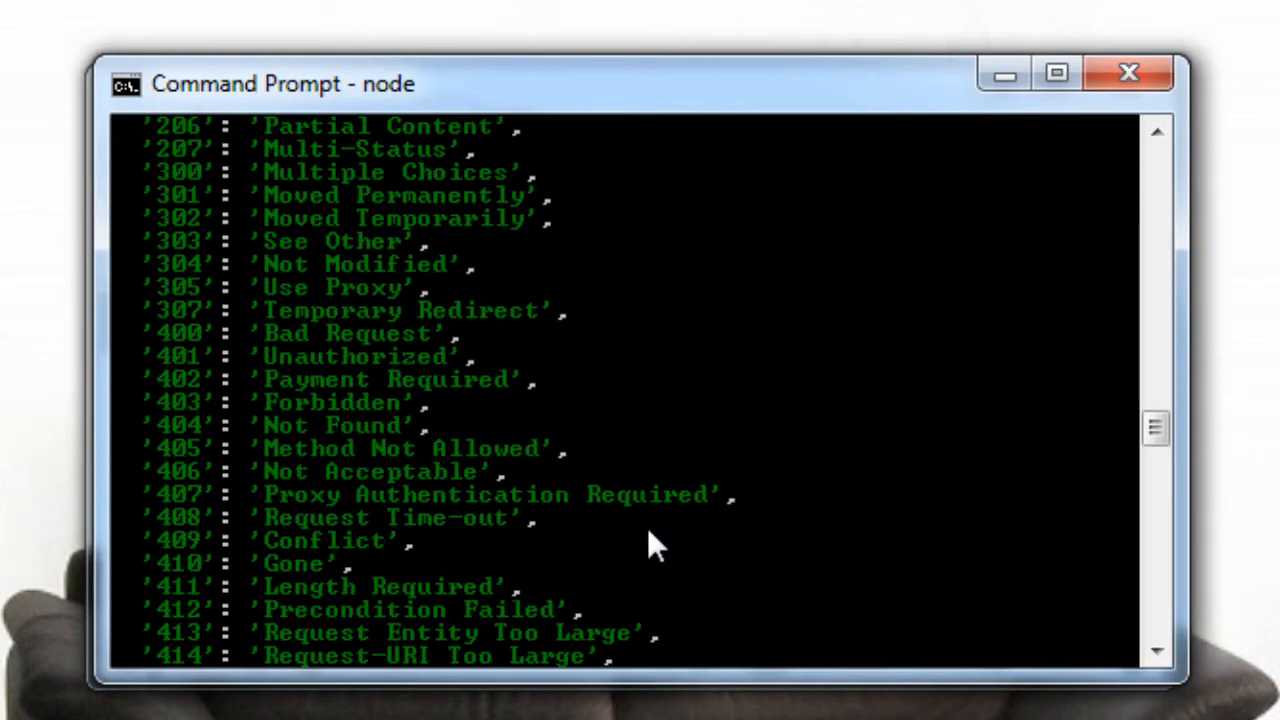
scroll(down, 3)
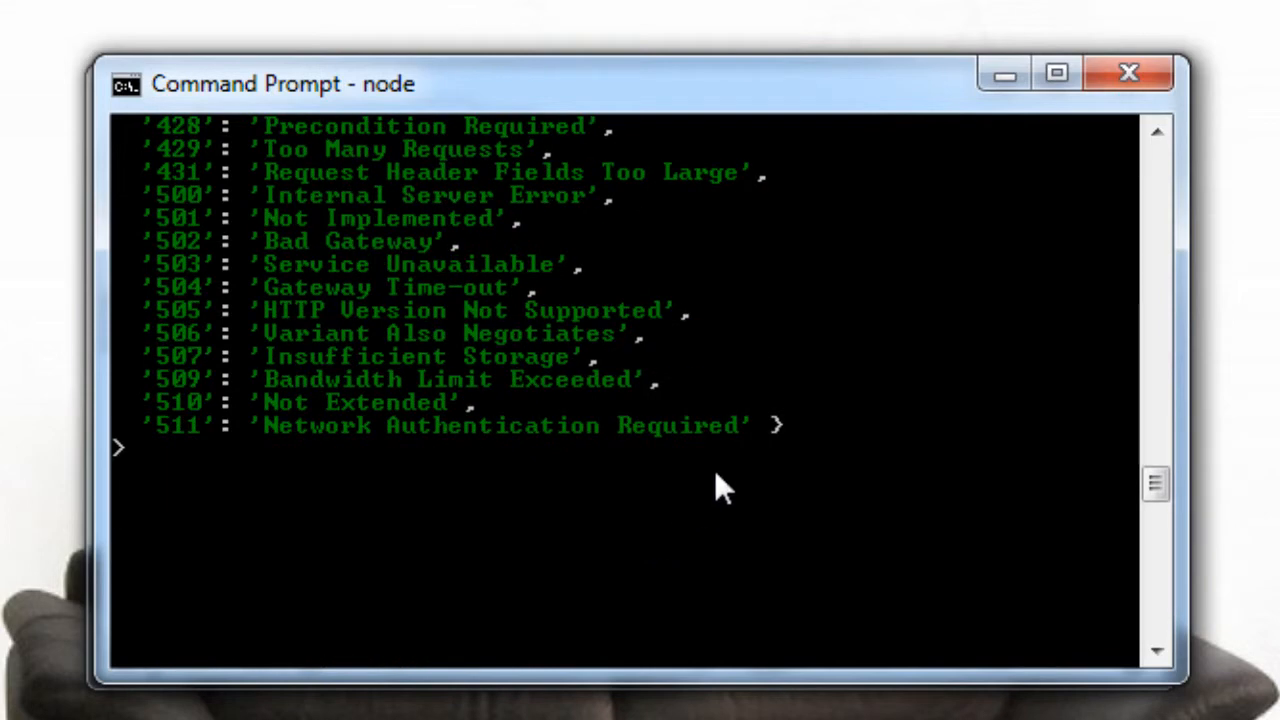
mouse_move(753, 458)
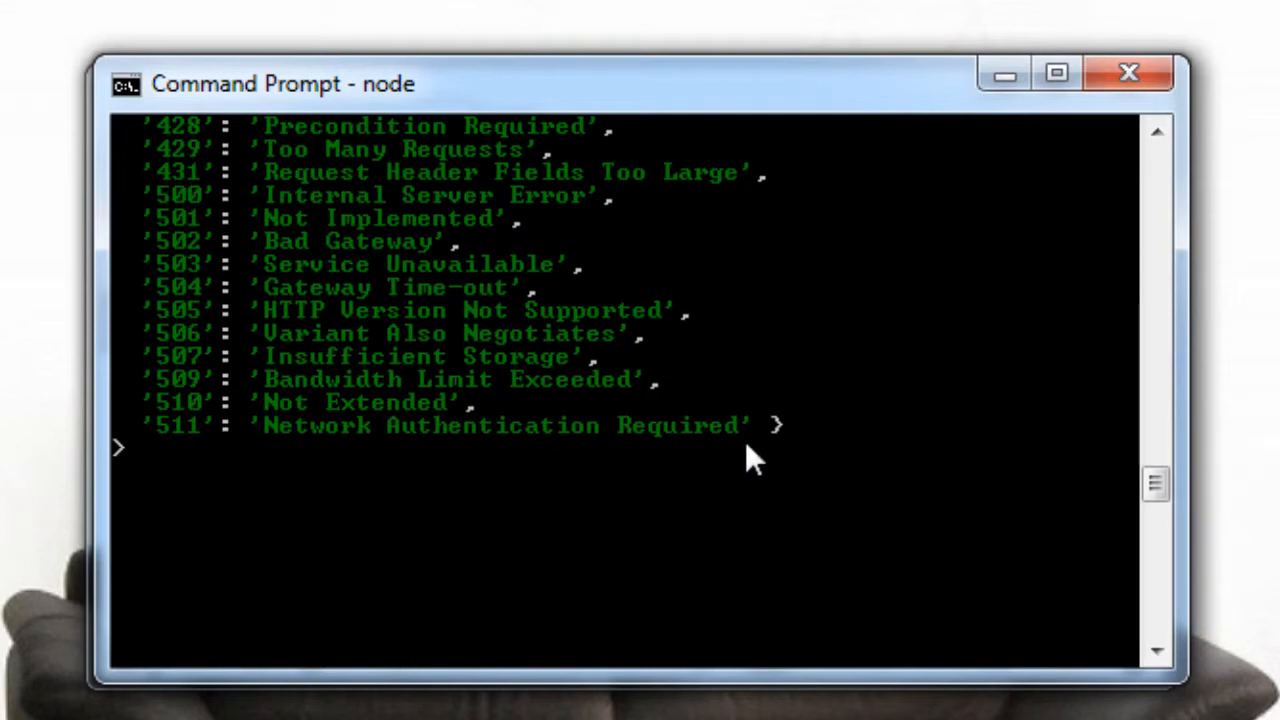
text(var os = re)
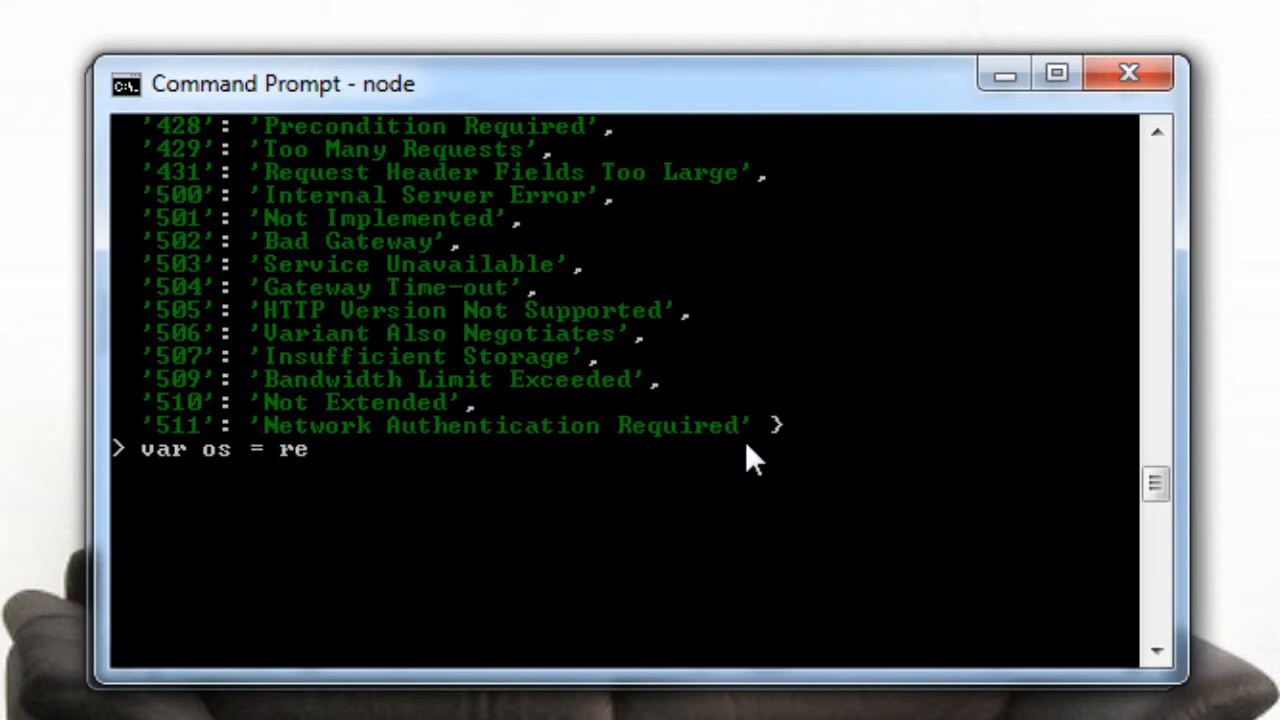
Step: Require the os module, list os and os.type, and call os.type() returning 'Windows_NT'
text(quire())
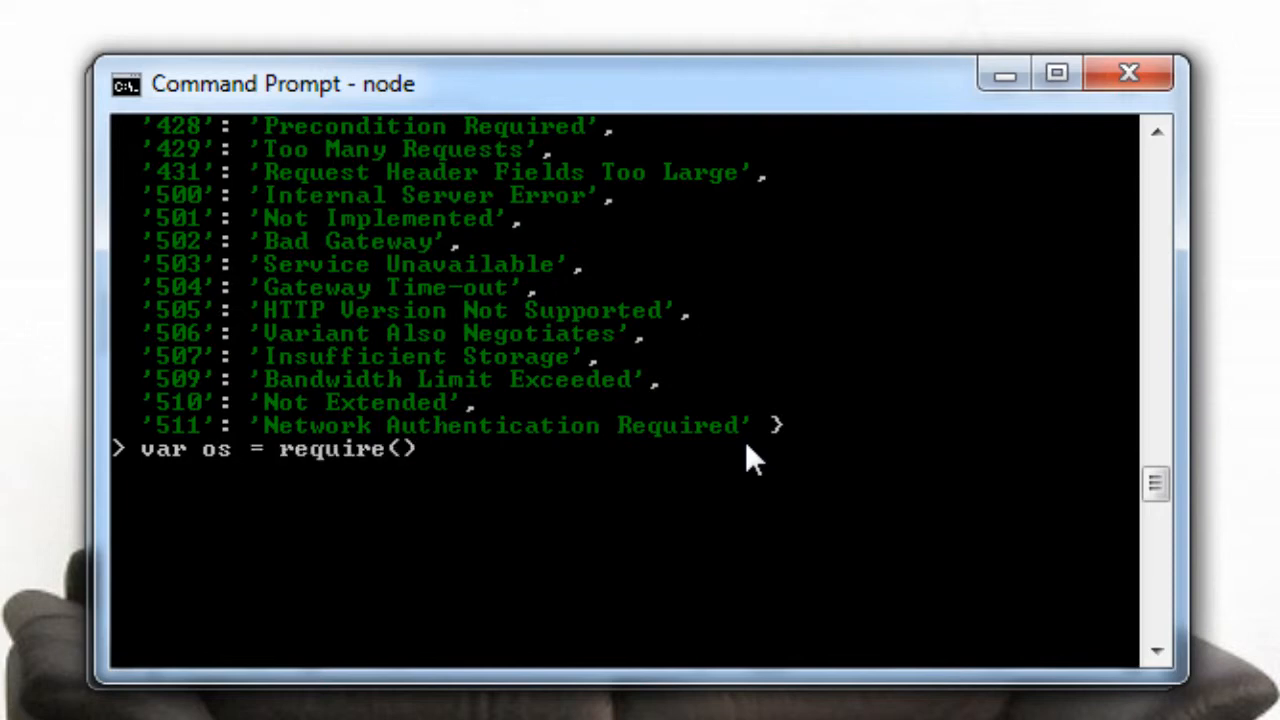
text("";)
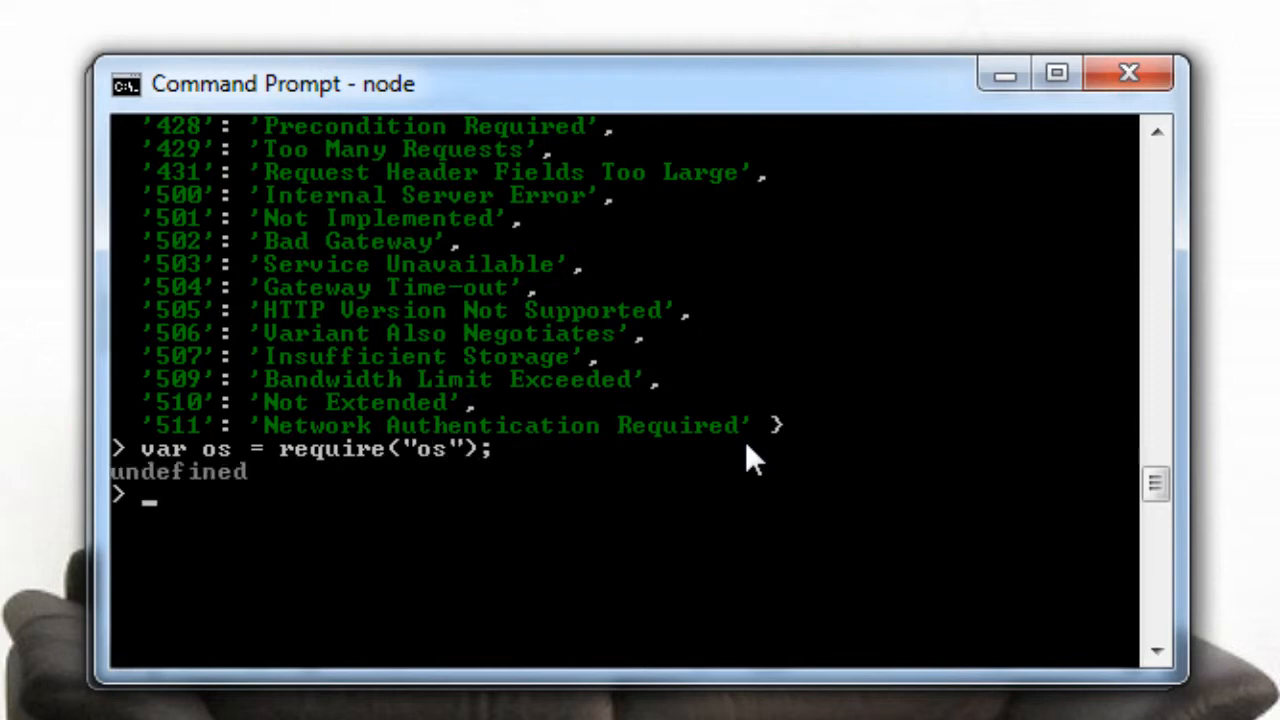
text(os)
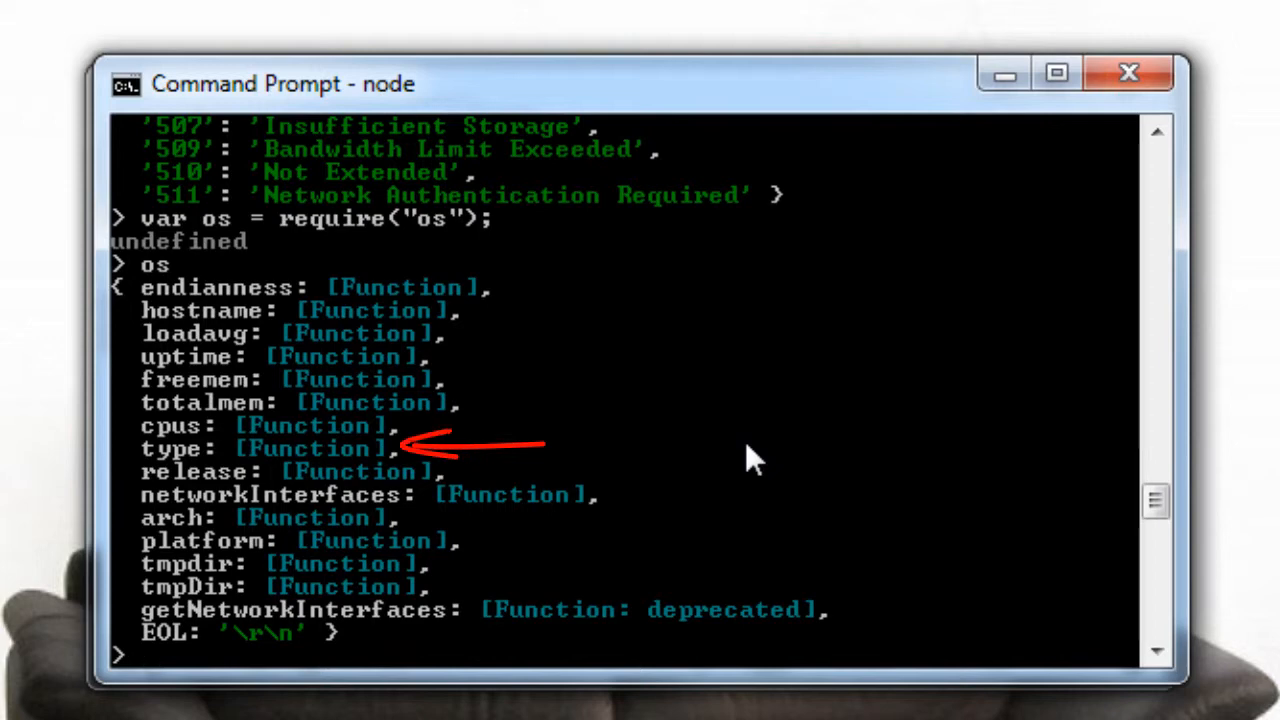
text(os.)
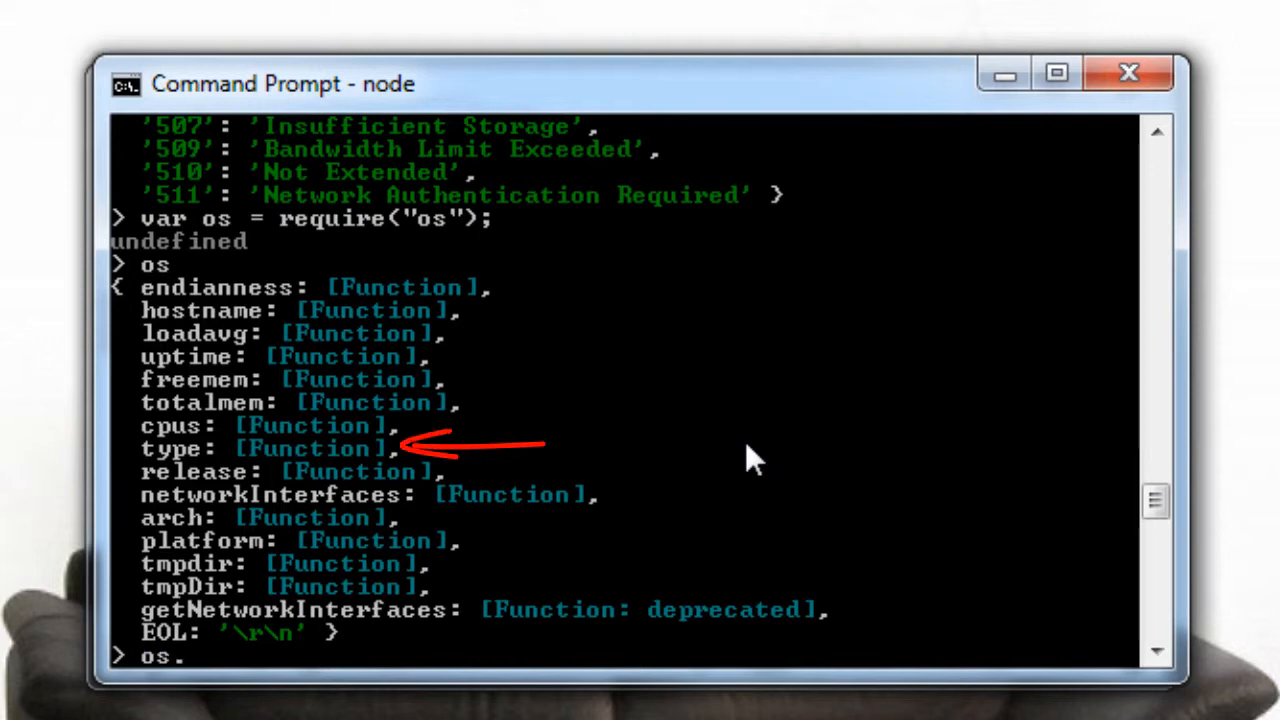
text(type)
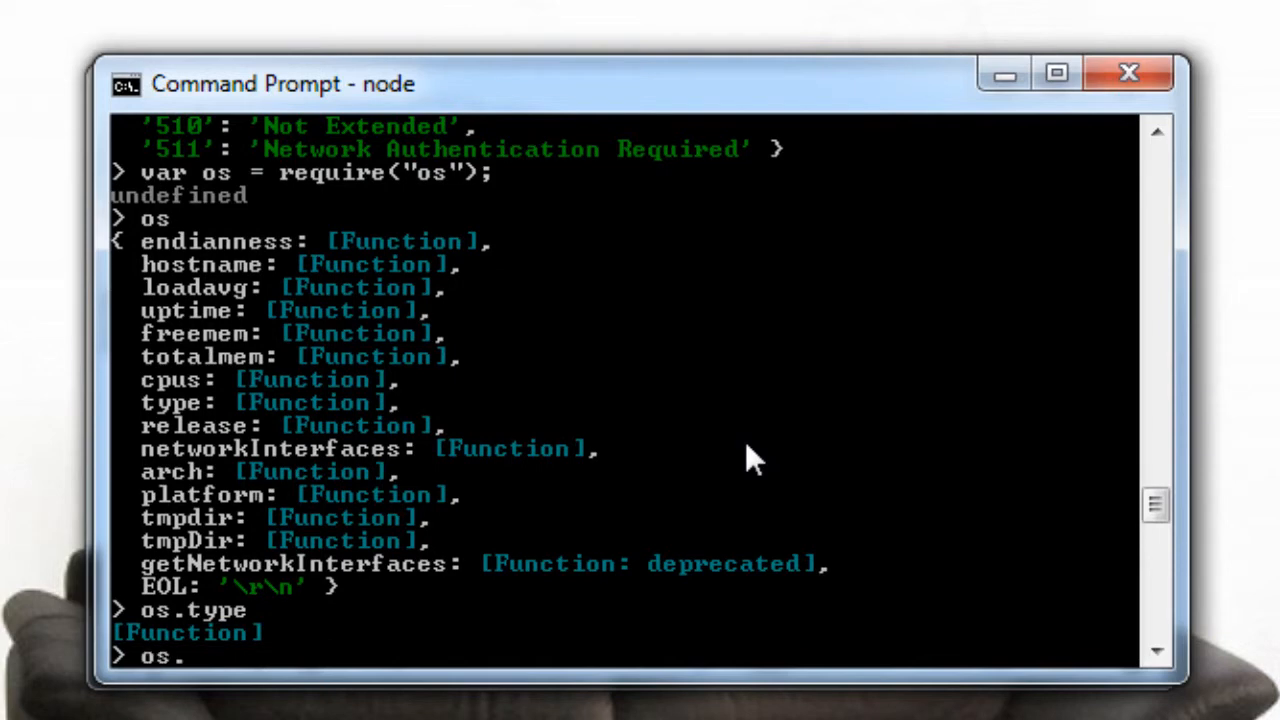
text(type();)
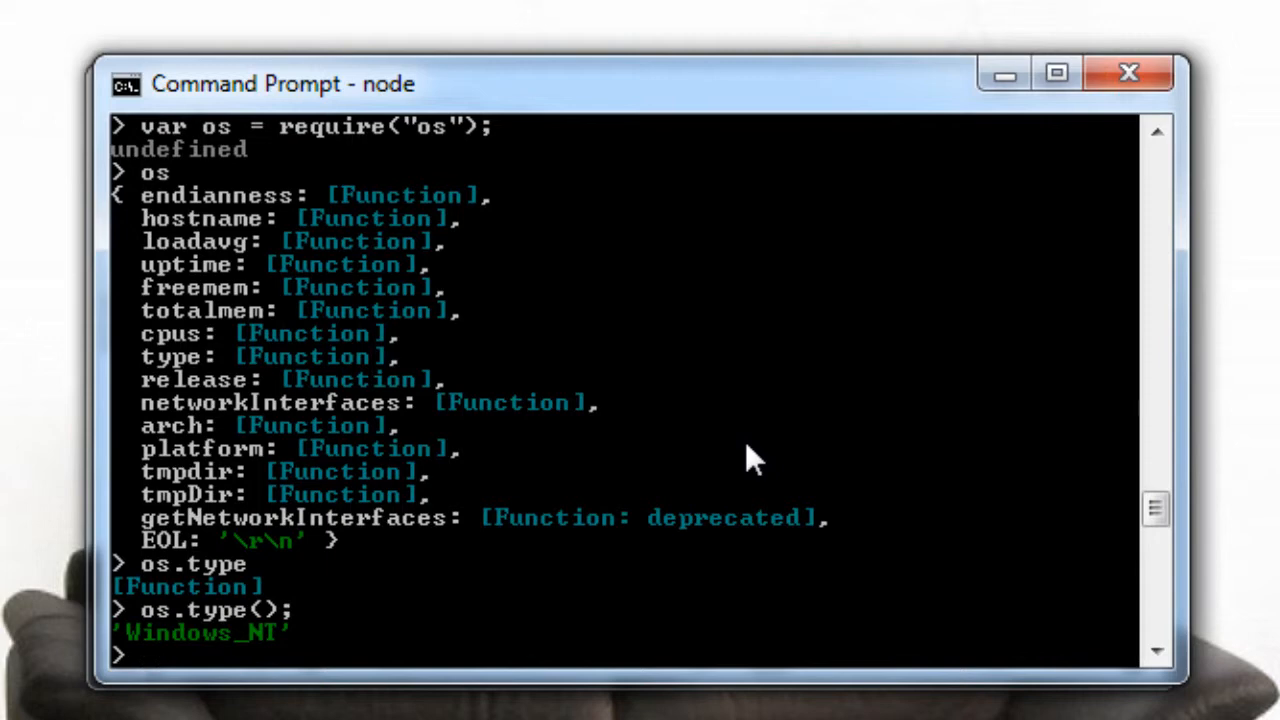
mouse_move(260, 405)
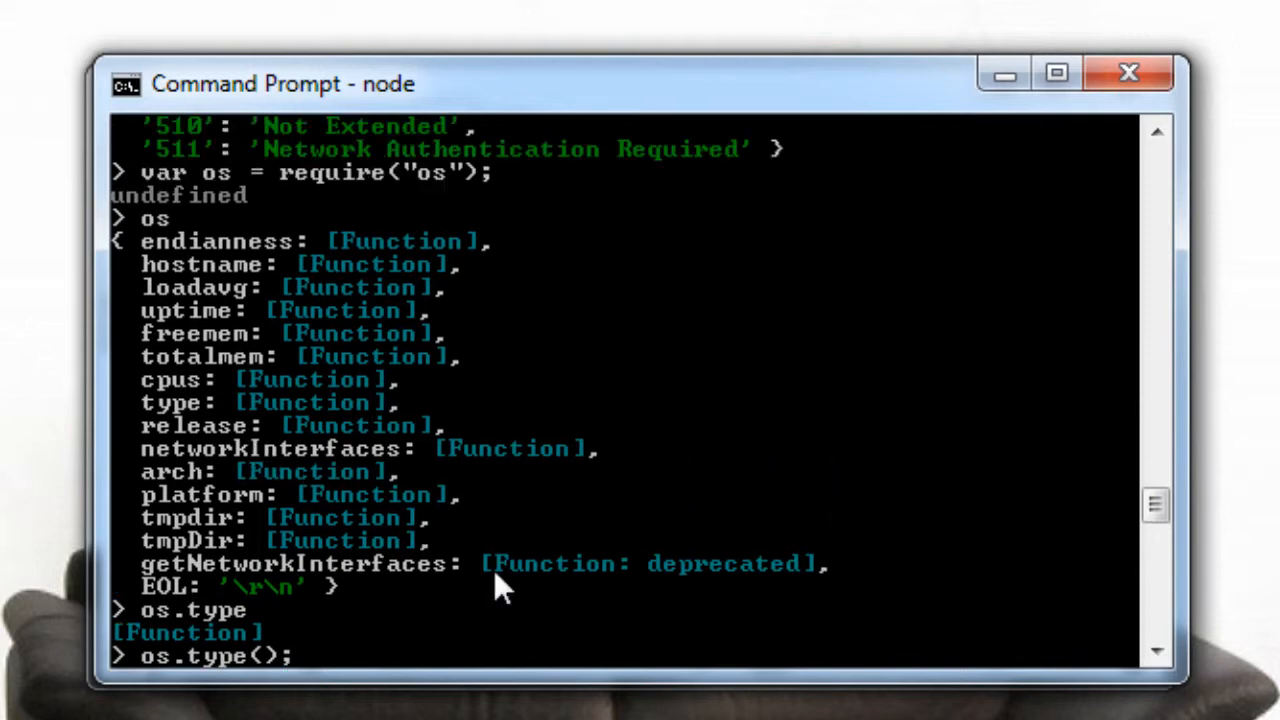
mouse_move(1003, 80)
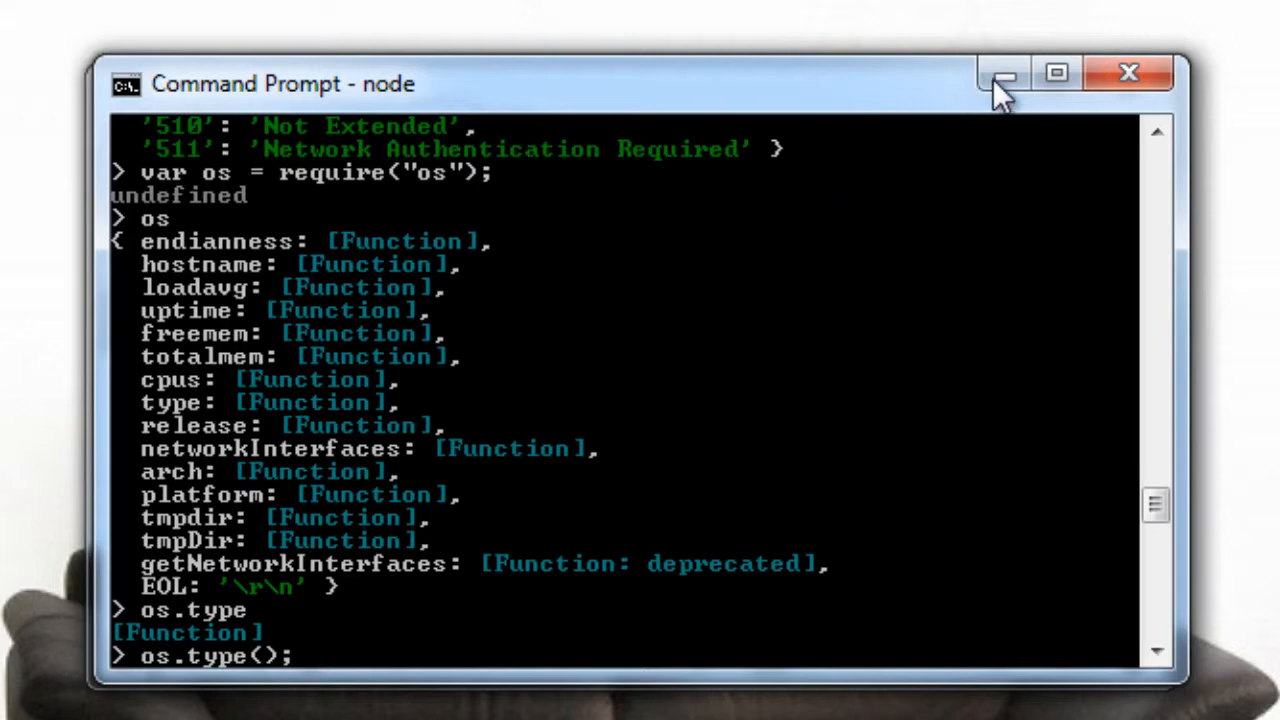
mouse_move(1003, 85)
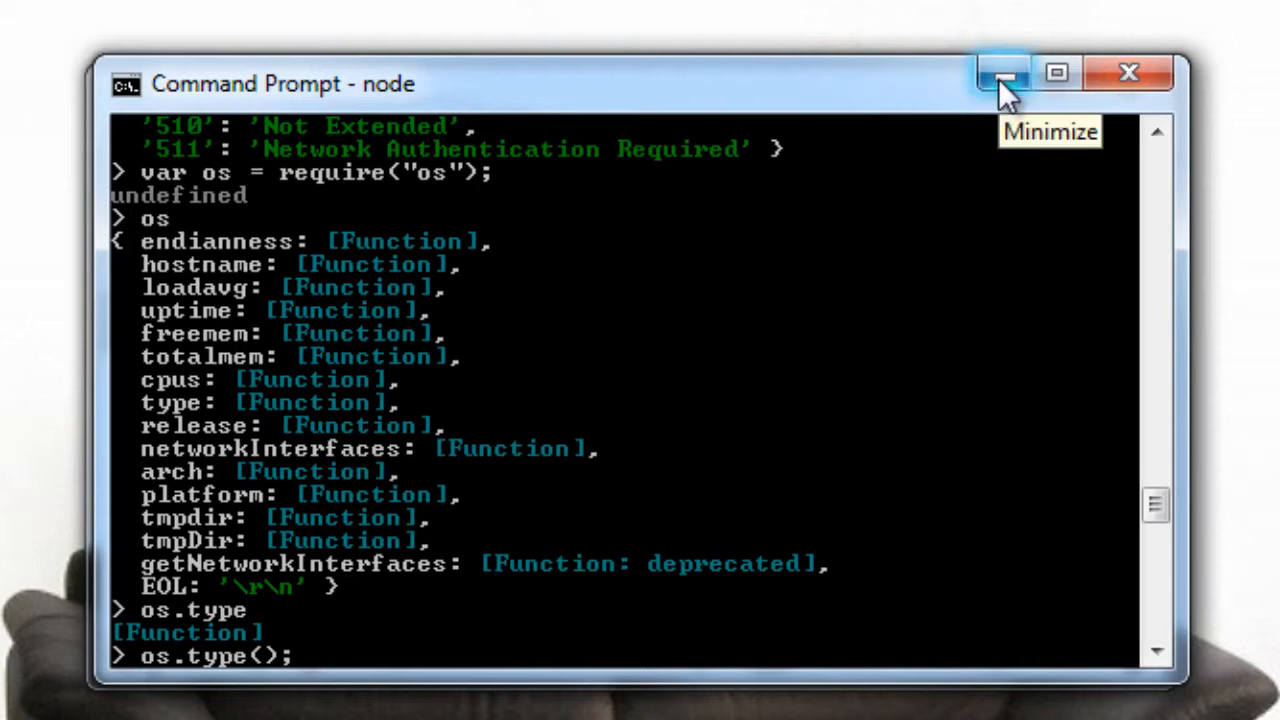